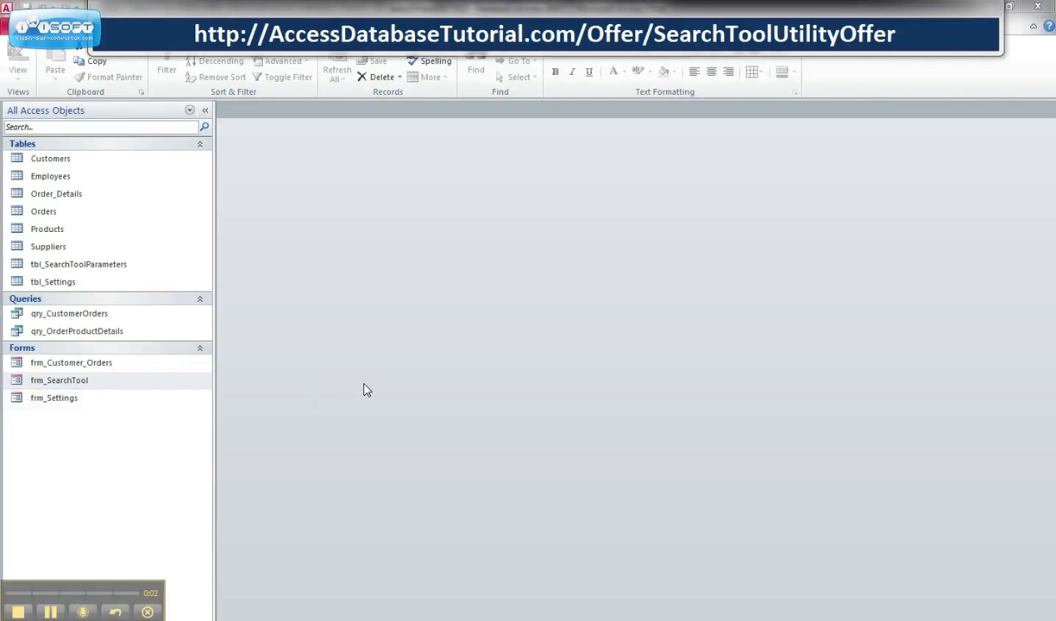
pyautogui.moveTo(366, 386)
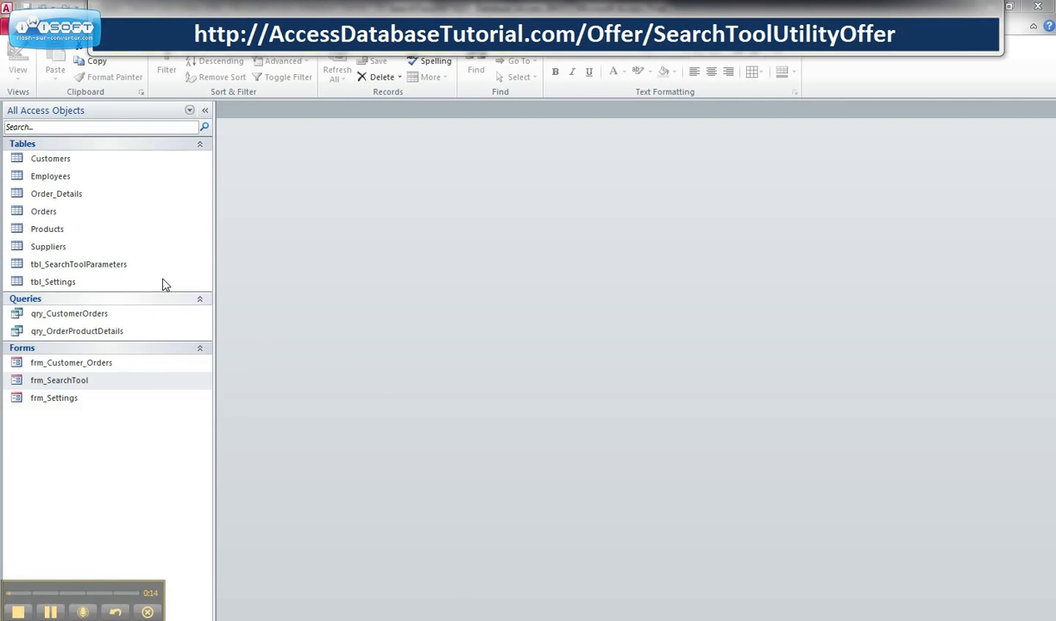
# Step: View the Customers table records, then close it again
pyautogui.click(50, 158)
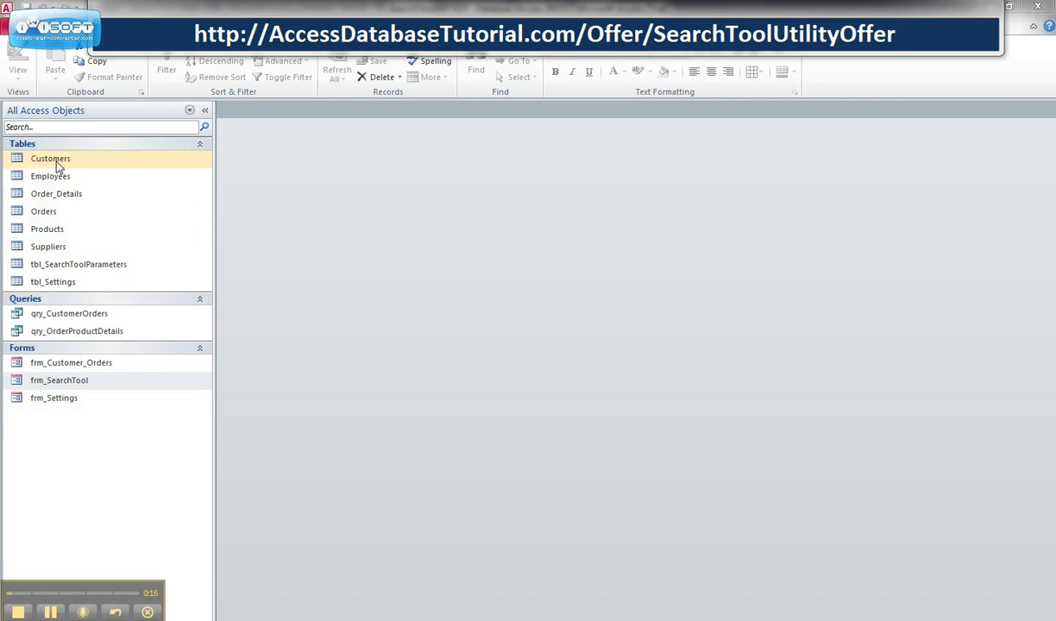
pyautogui.doubleClick(51, 159)
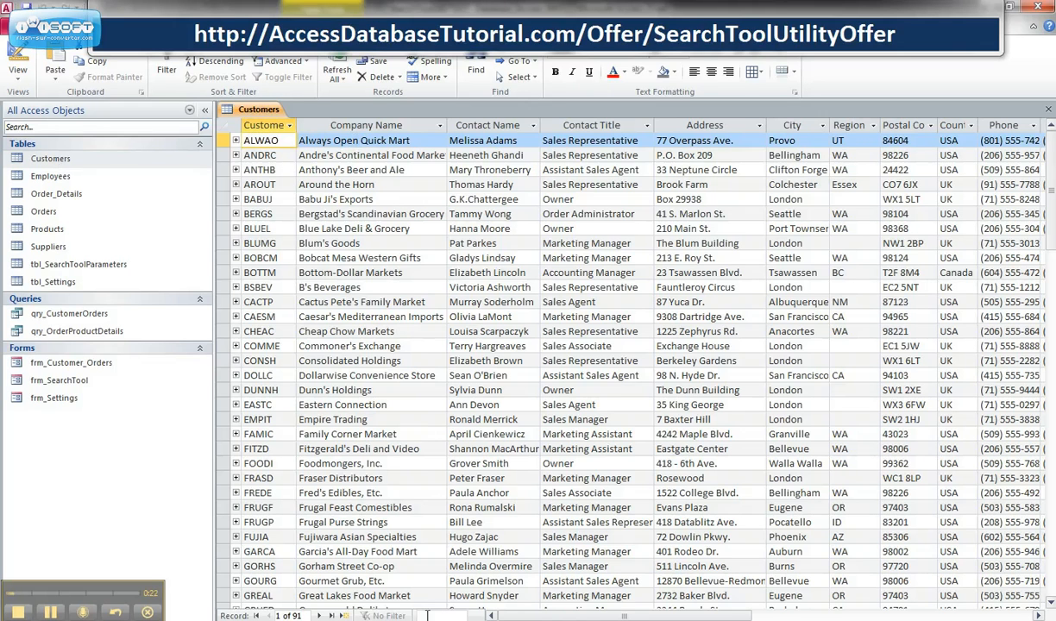
pyautogui.click(785, 200)
pyautogui.write('London')
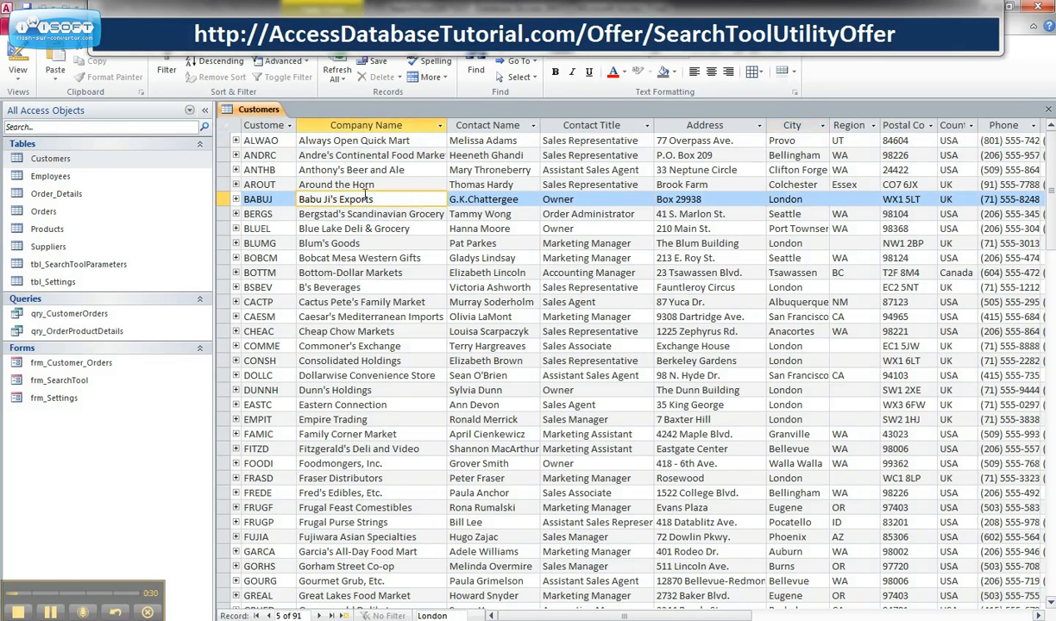
pyautogui.click(476, 70)
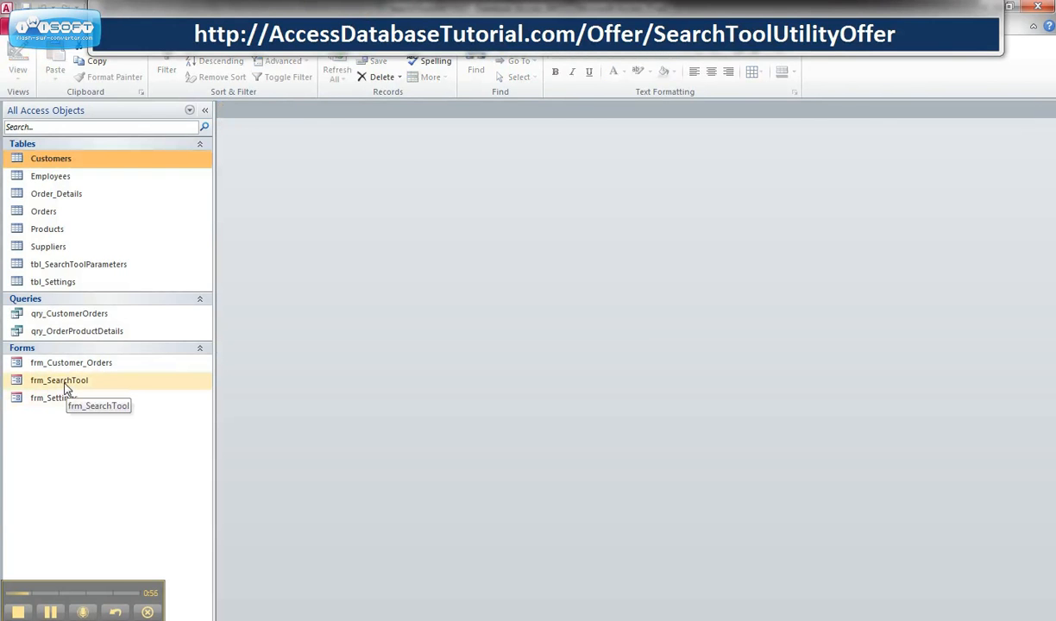
# Step: In frm_SearchTool, filter customers by 'uk' then 'usa', then clear the Search box
pyautogui.doubleClick(59, 382)
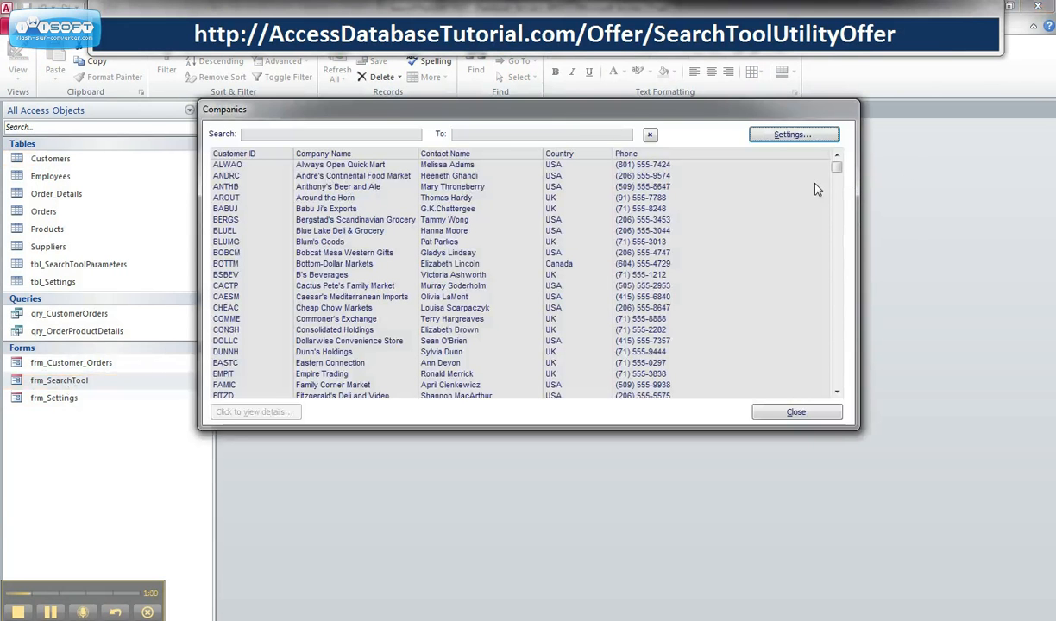
pyautogui.moveTo(223, 233)
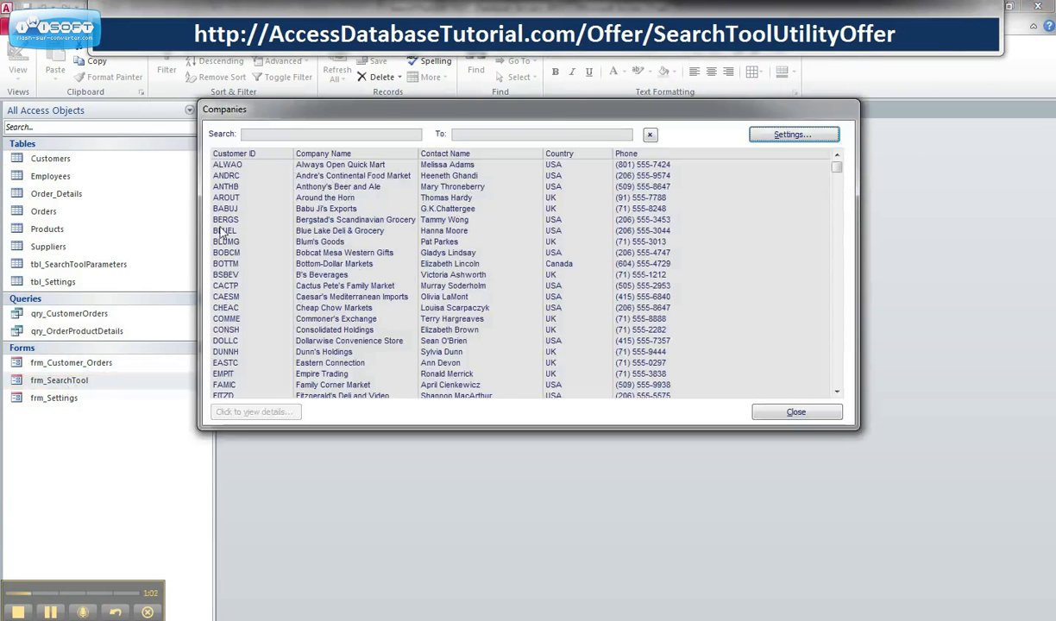
pyautogui.moveTo(292, 132)
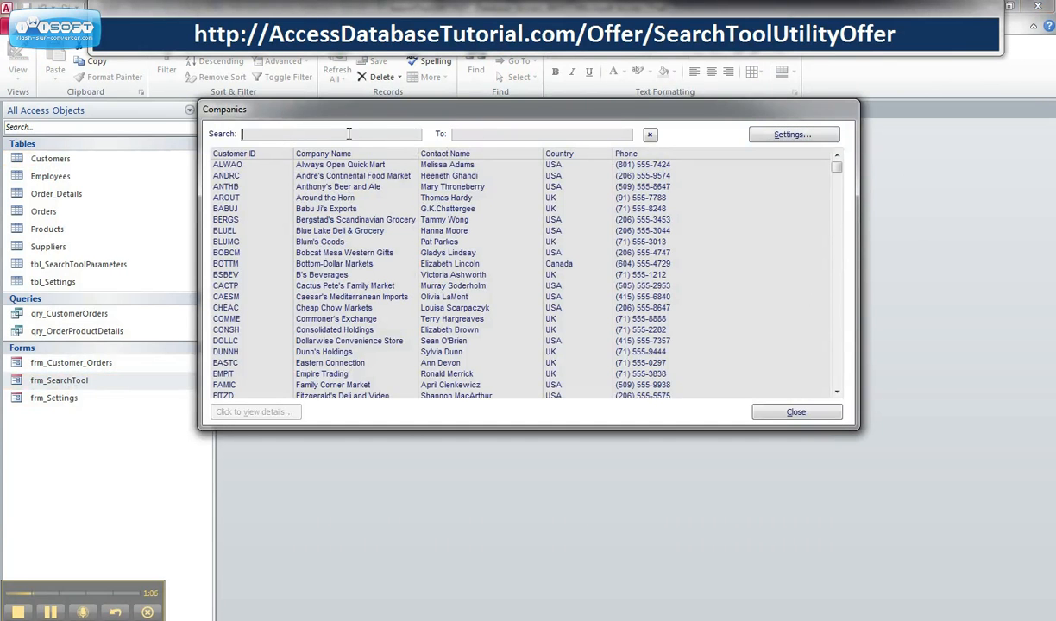
pyautogui.moveTo(356, 145)
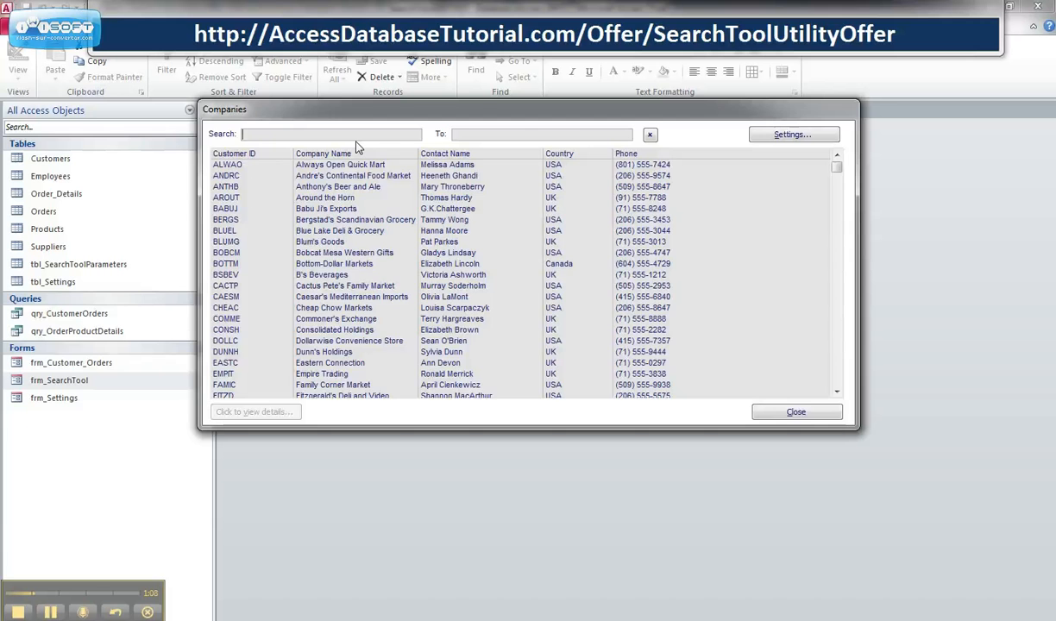
pyautogui.write('uk')
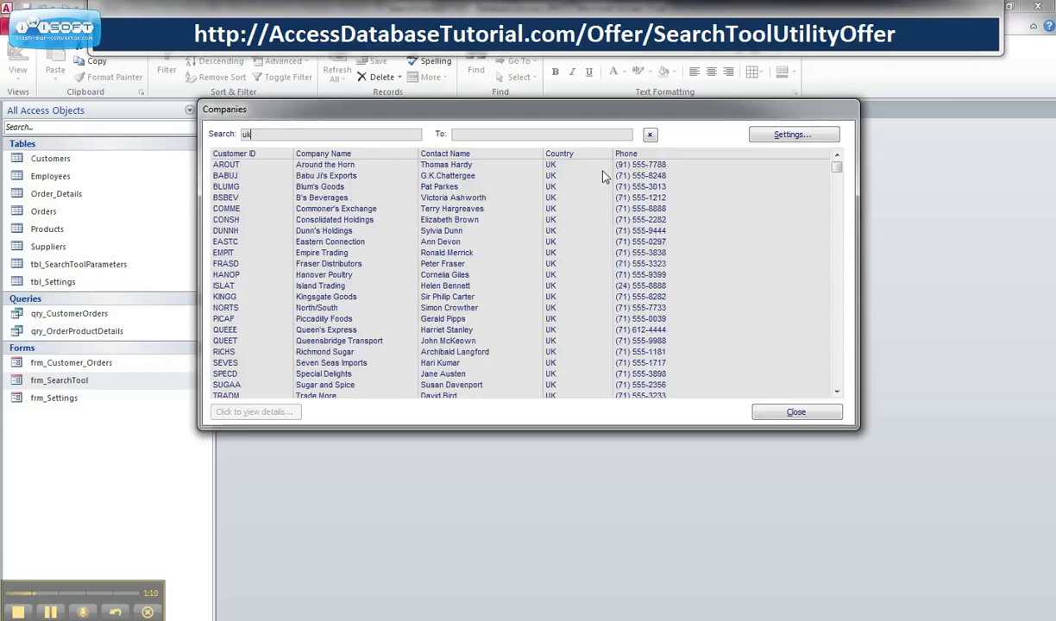
pyautogui.moveTo(573, 386)
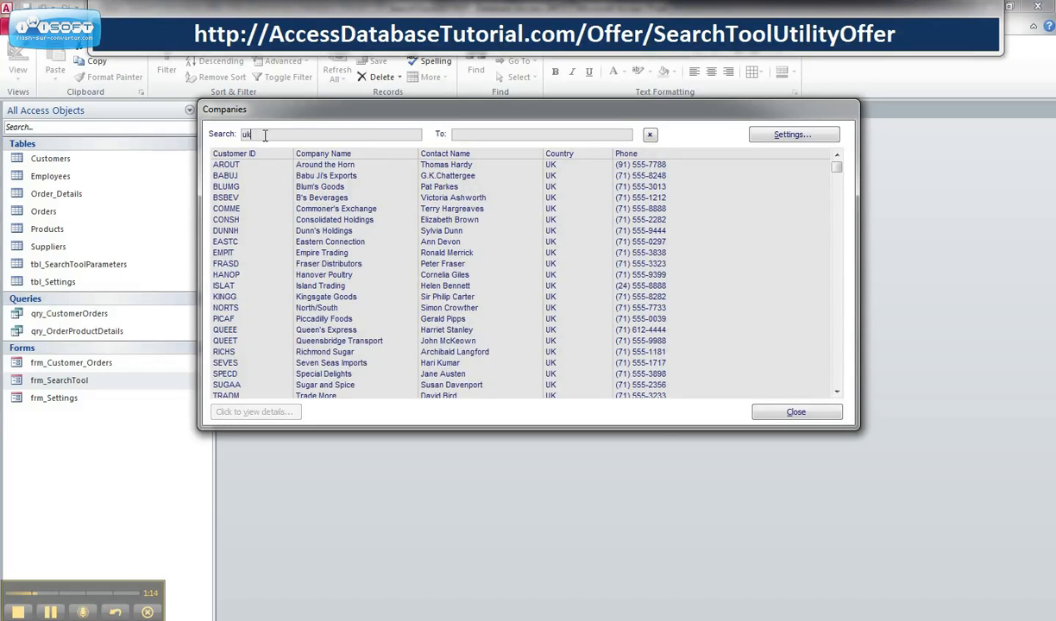
pyautogui.write('usa')
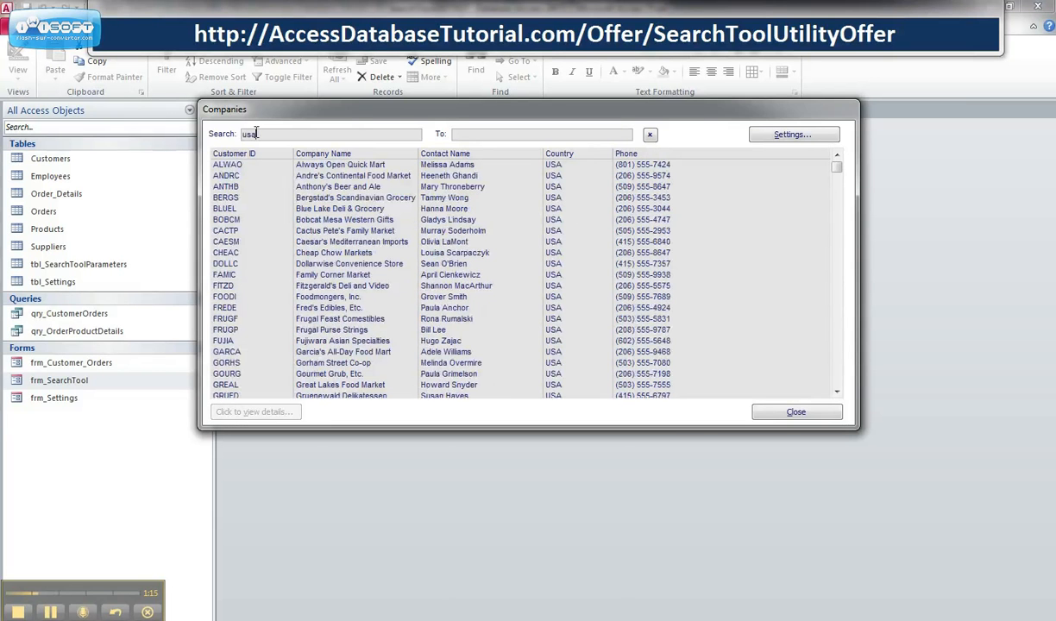
pyautogui.moveTo(285, 180)
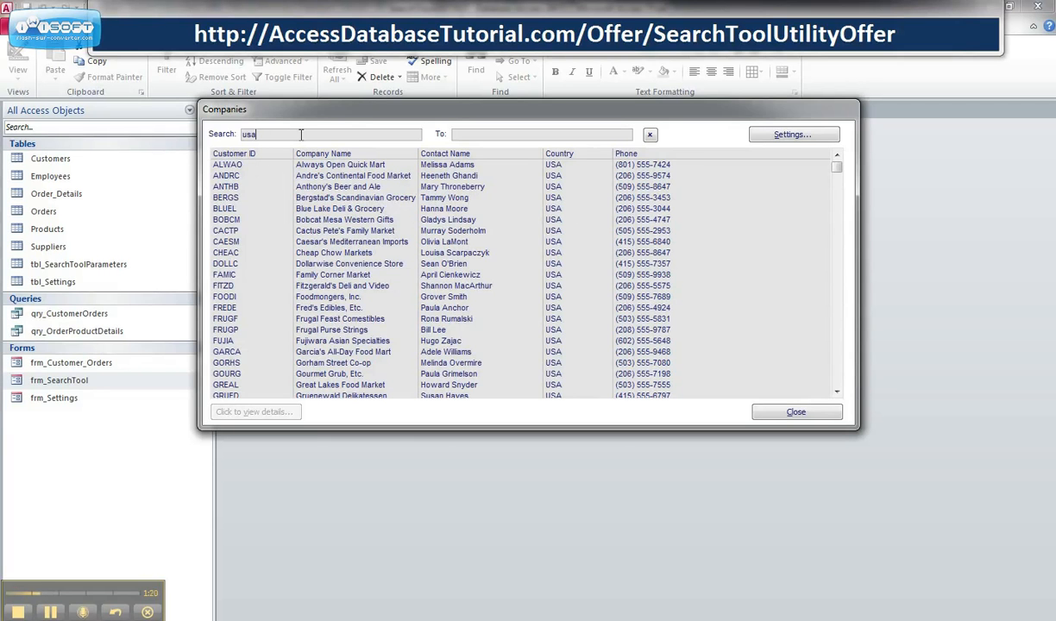
pyautogui.write('a')
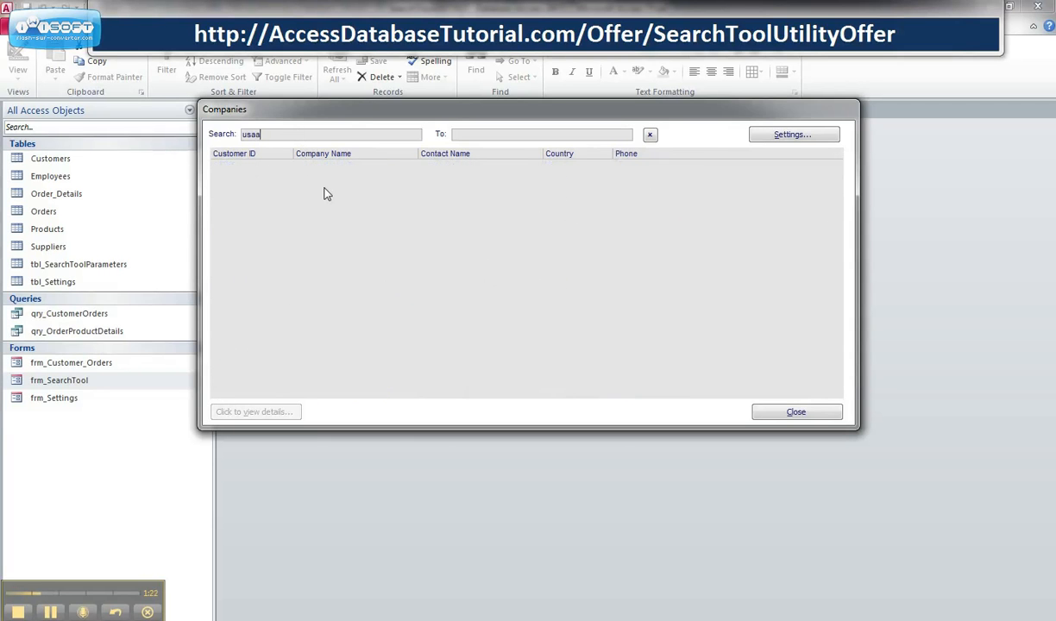
pyautogui.press('BackSpace')
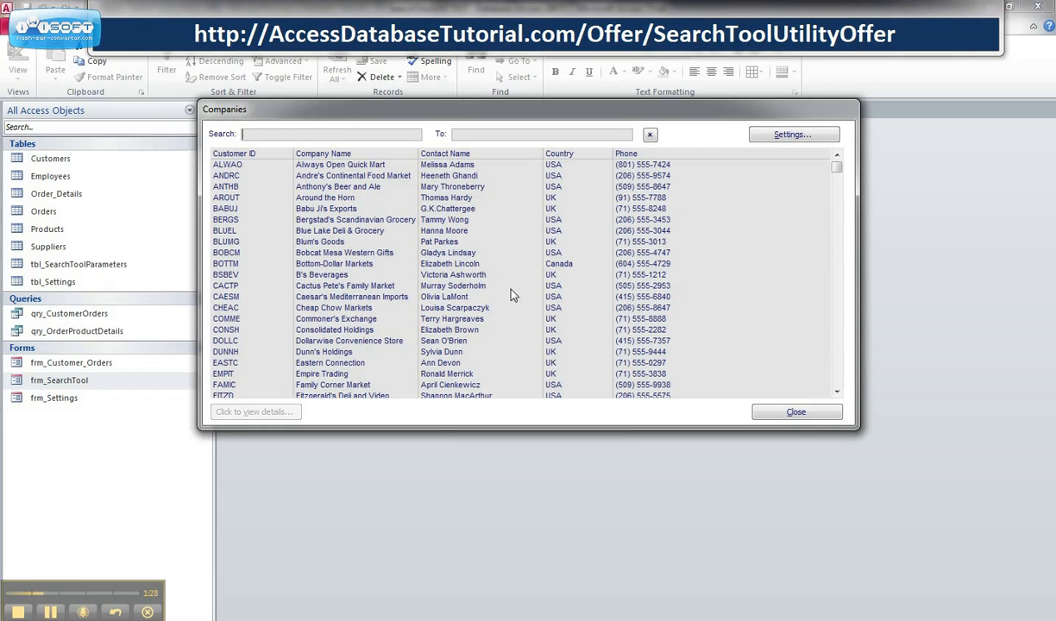
pyautogui.moveTo(321, 207)
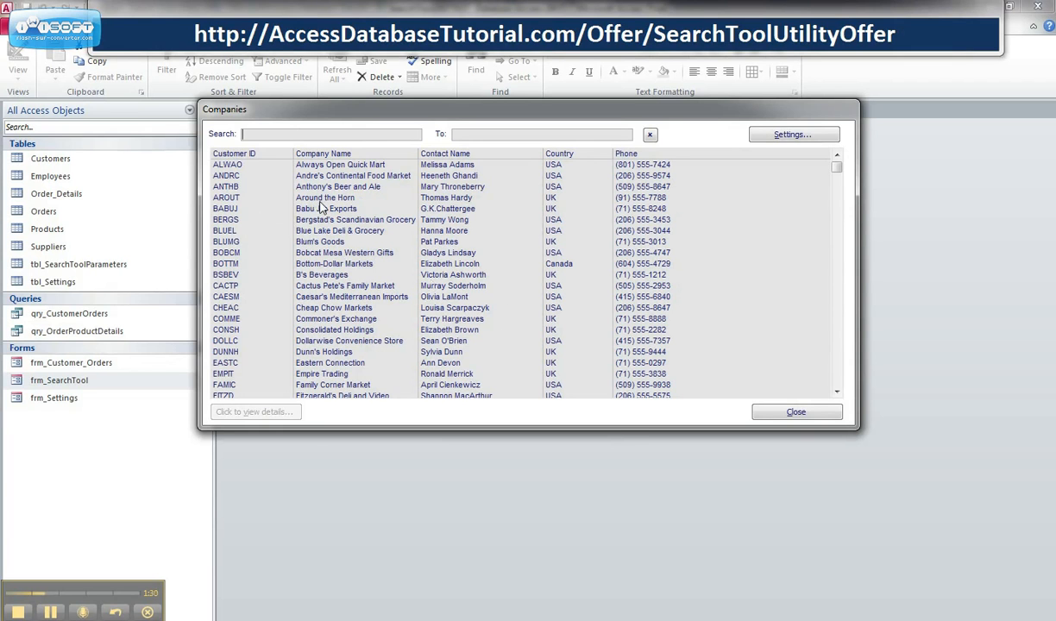
pyautogui.moveTo(287, 200)
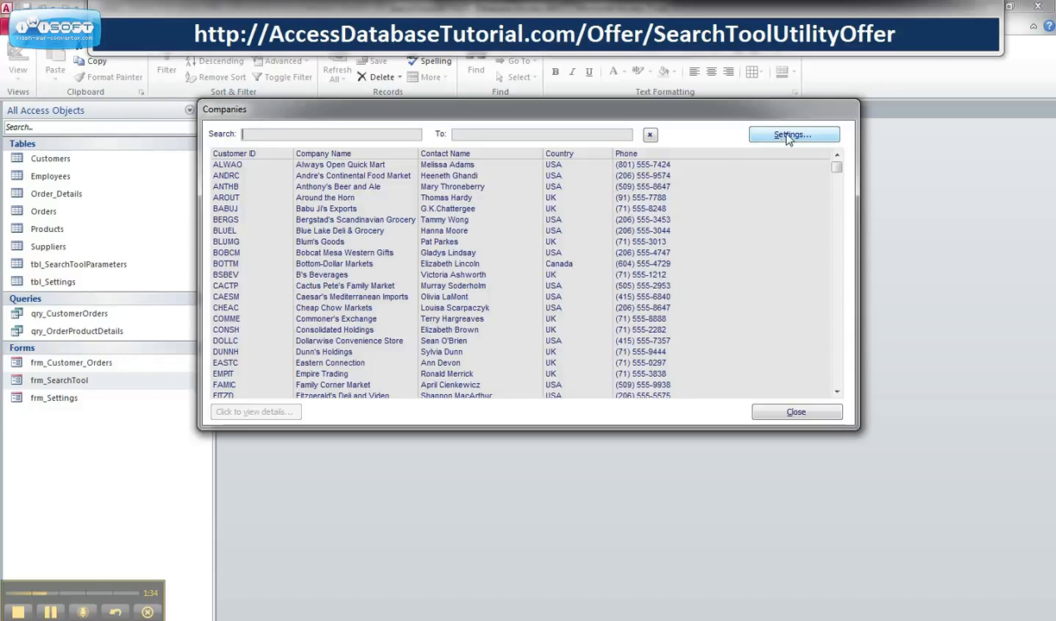
# Step: In Search Settings, use six columns and rebuild the SQL from the Orders table
pyautogui.click(790, 134)
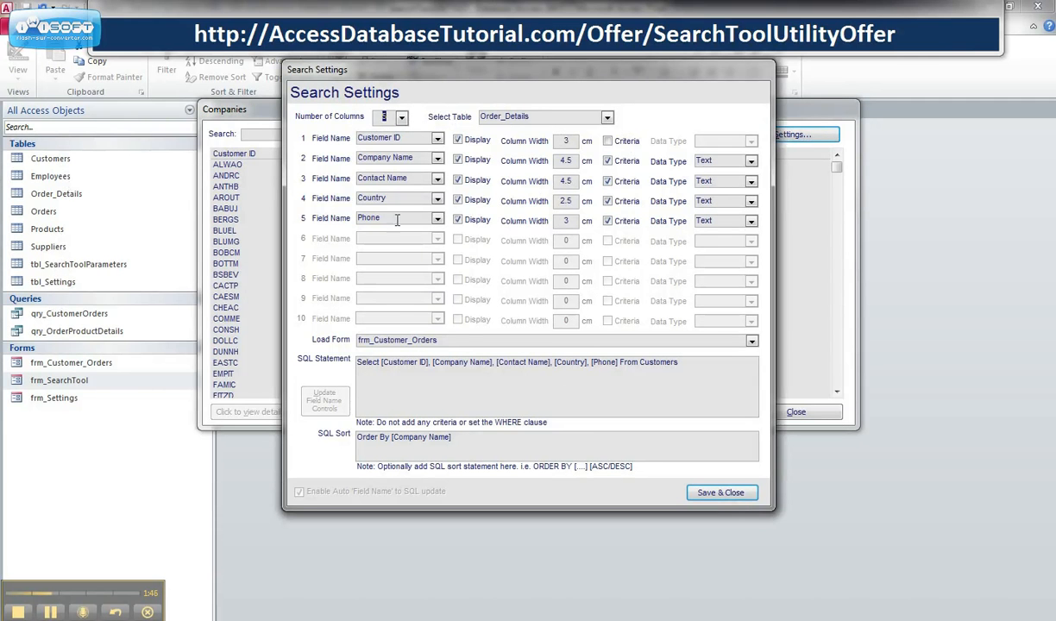
pyautogui.click(608, 118)
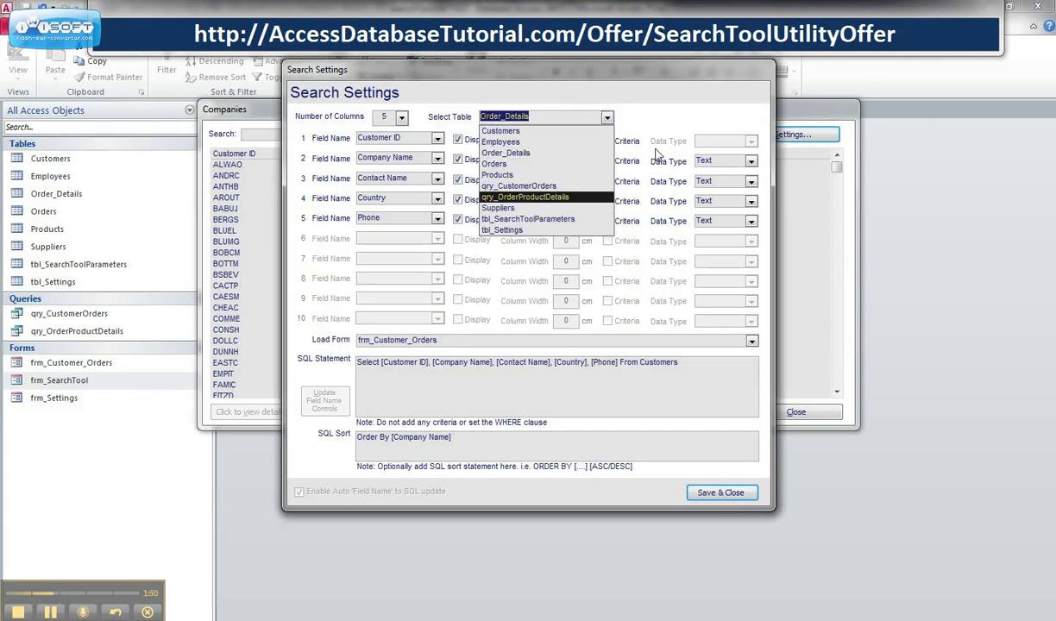
pyautogui.moveTo(501, 141)
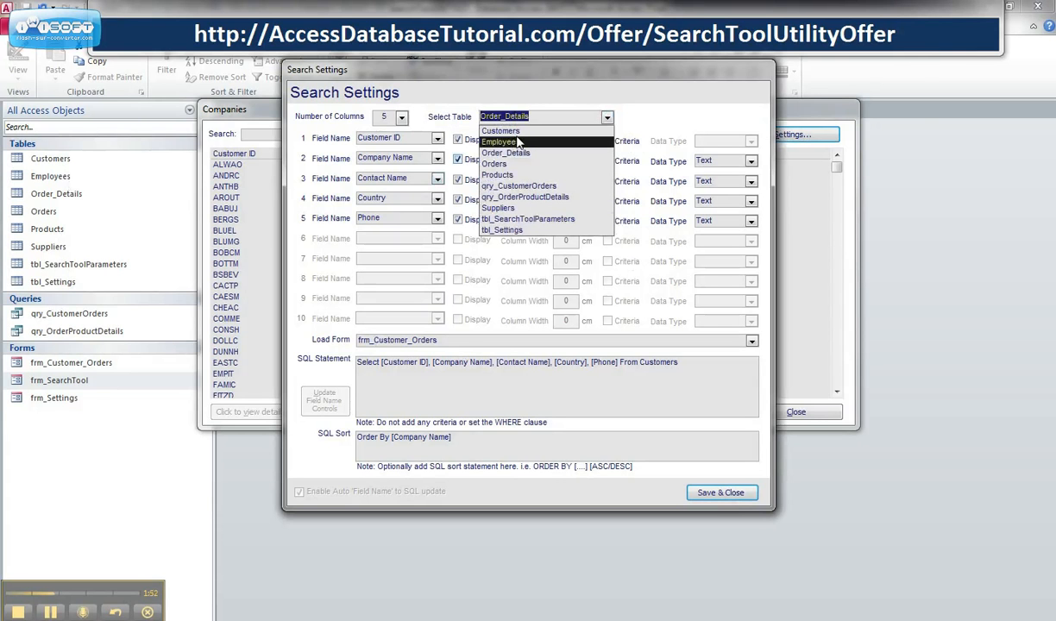
pyautogui.click(500, 132)
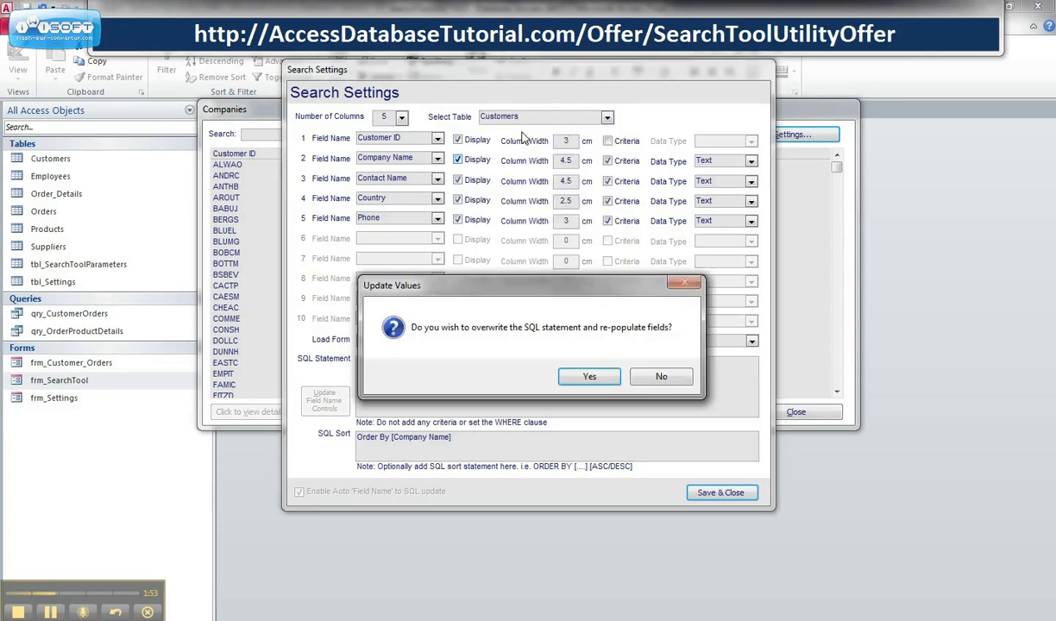
pyautogui.click(590, 376)
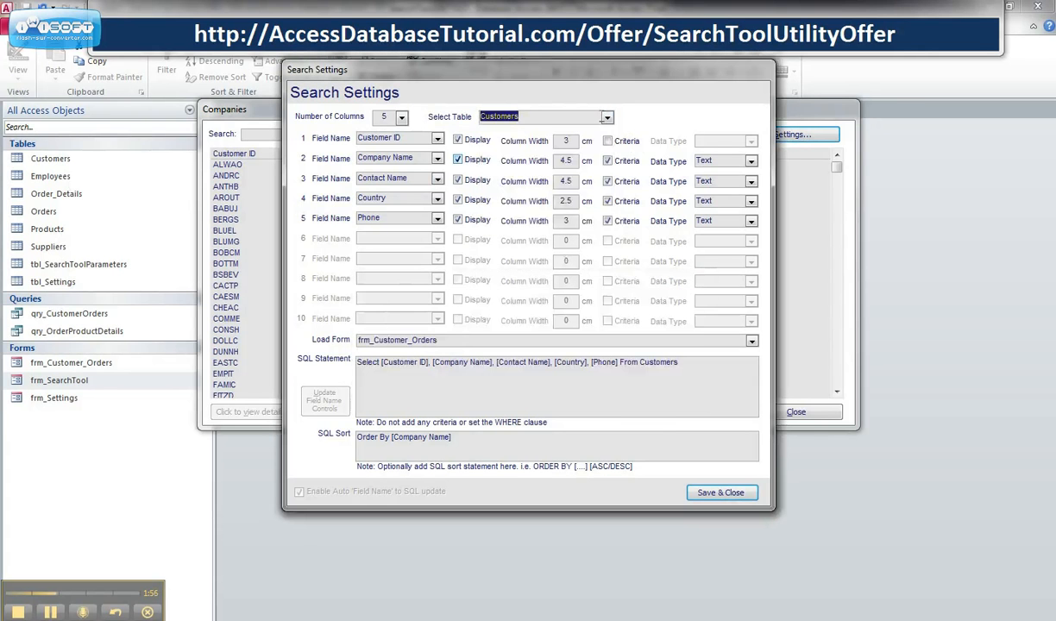
pyautogui.click(401, 117)
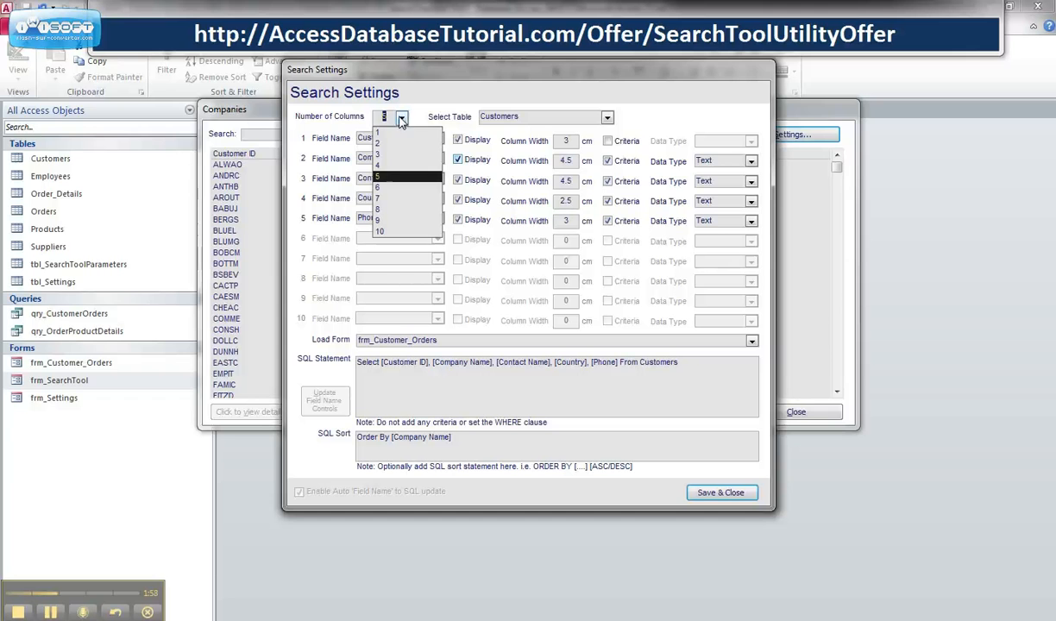
pyautogui.click(378, 187)
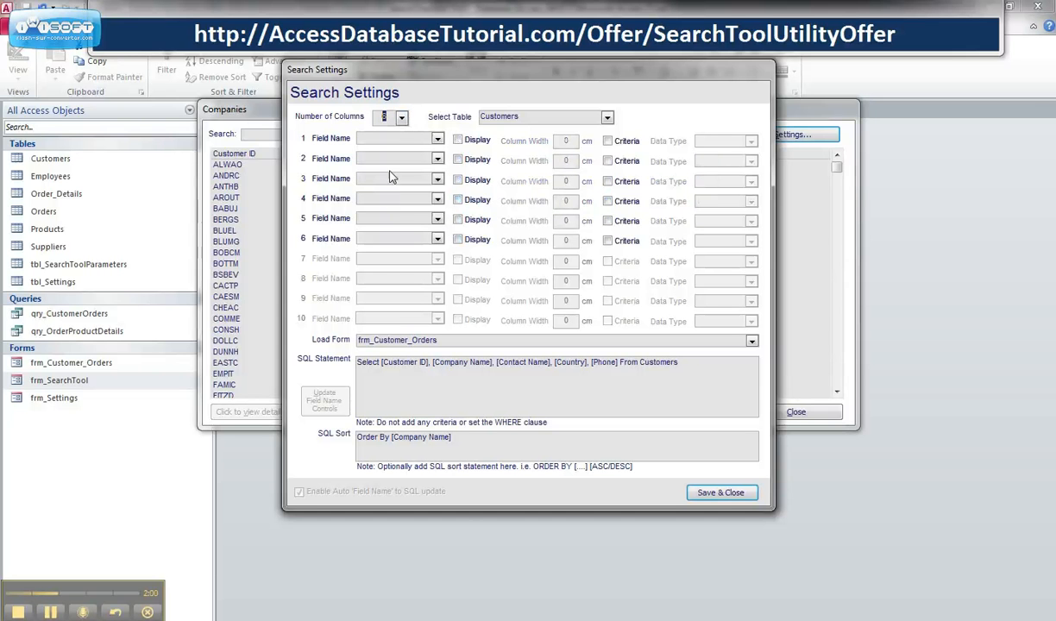
pyautogui.click(608, 117)
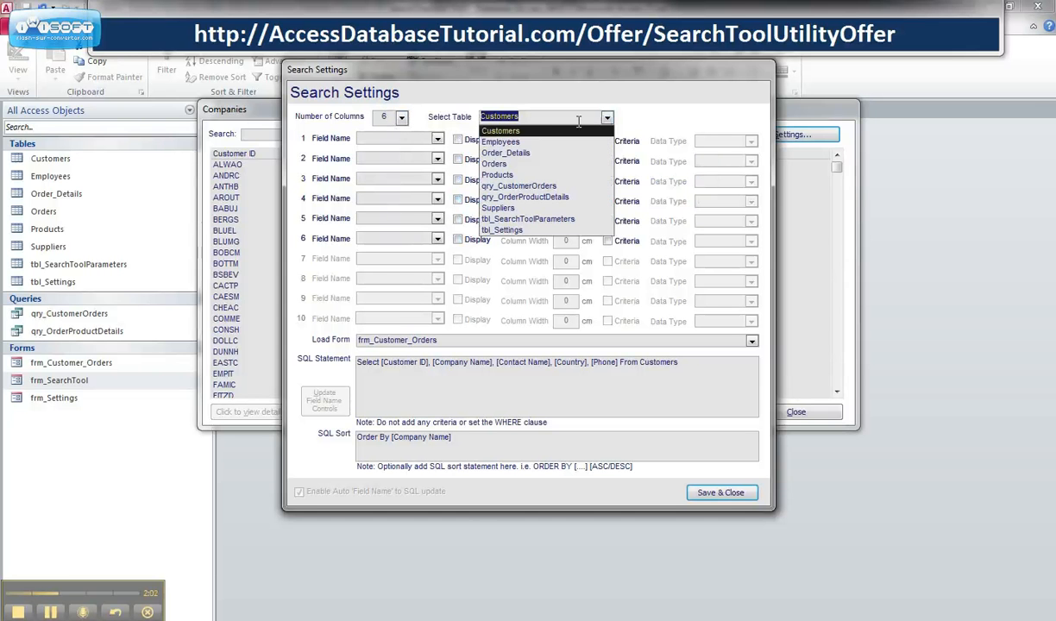
pyautogui.click(494, 162)
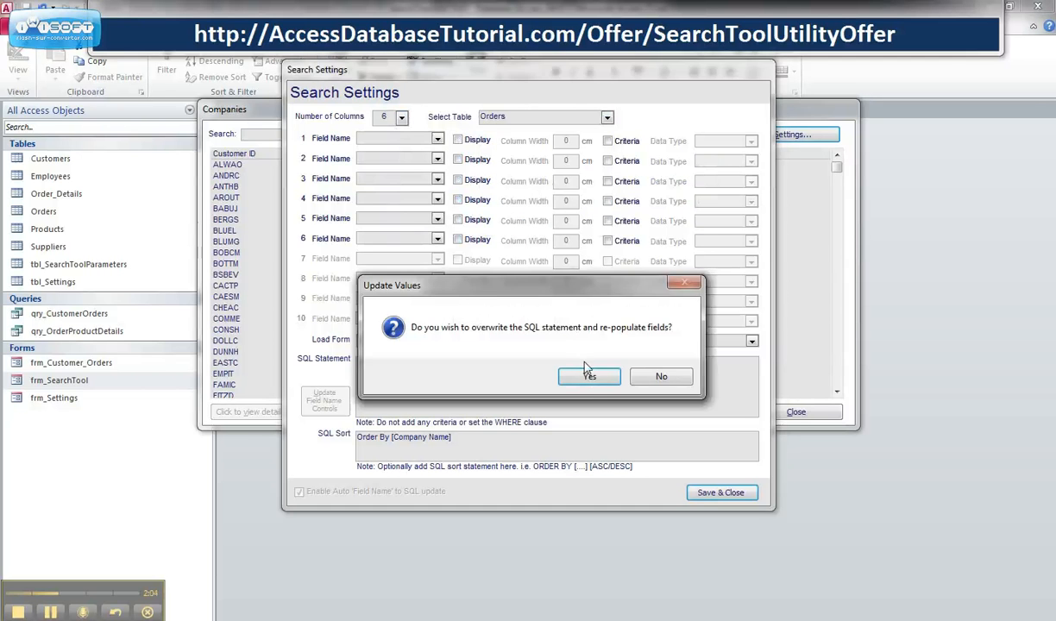
pyautogui.click(590, 376)
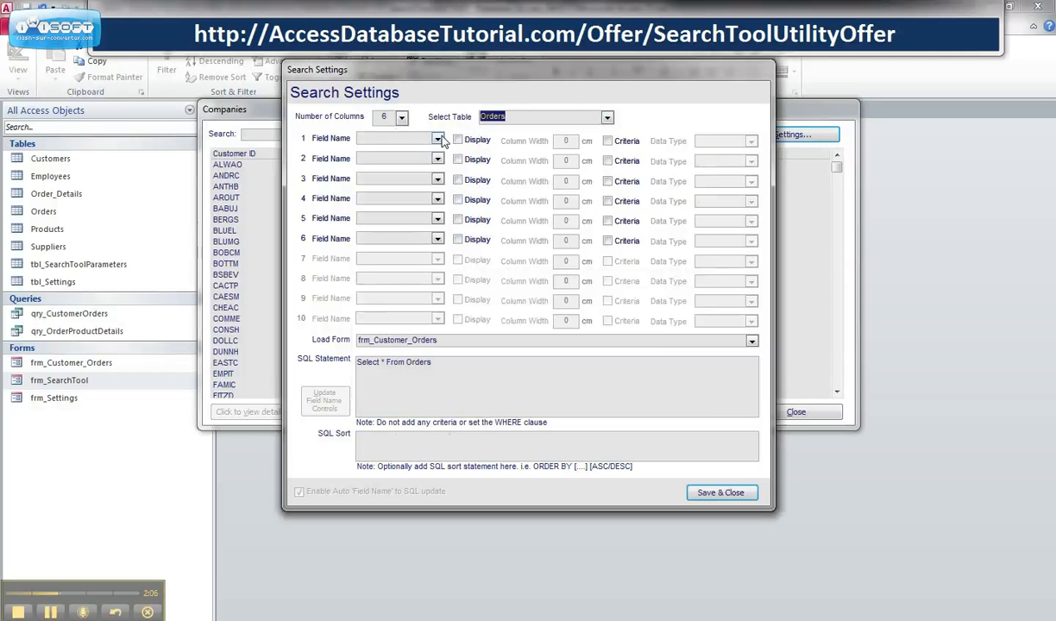
# Step: Assign the fields Order ID, Customer ID, Order Date, Order Amount, Freight and Ship Name
pyautogui.click(439, 138)
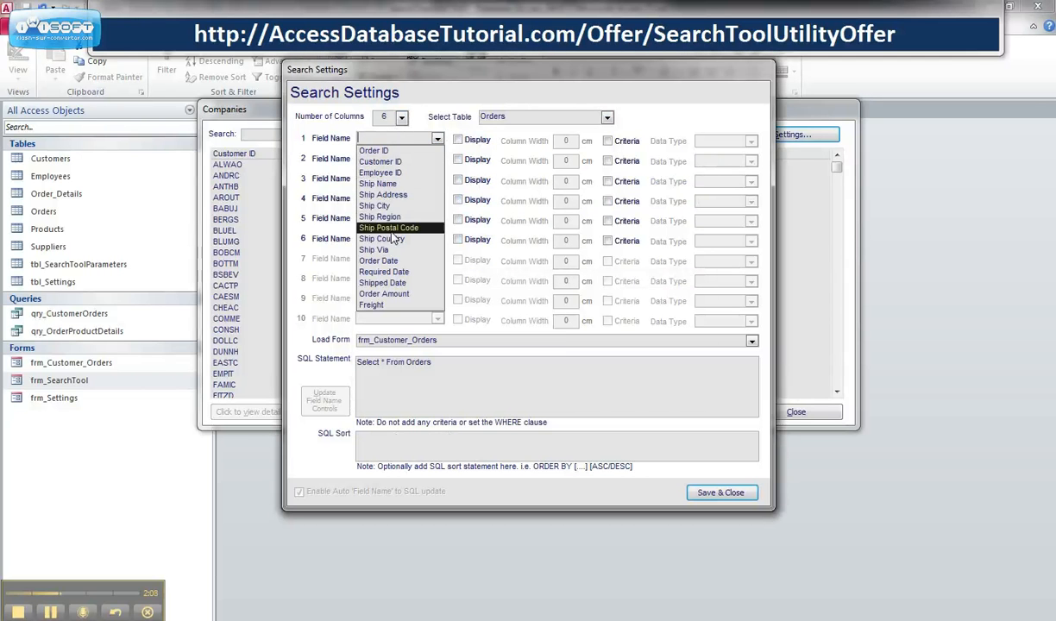
pyautogui.click(373, 150)
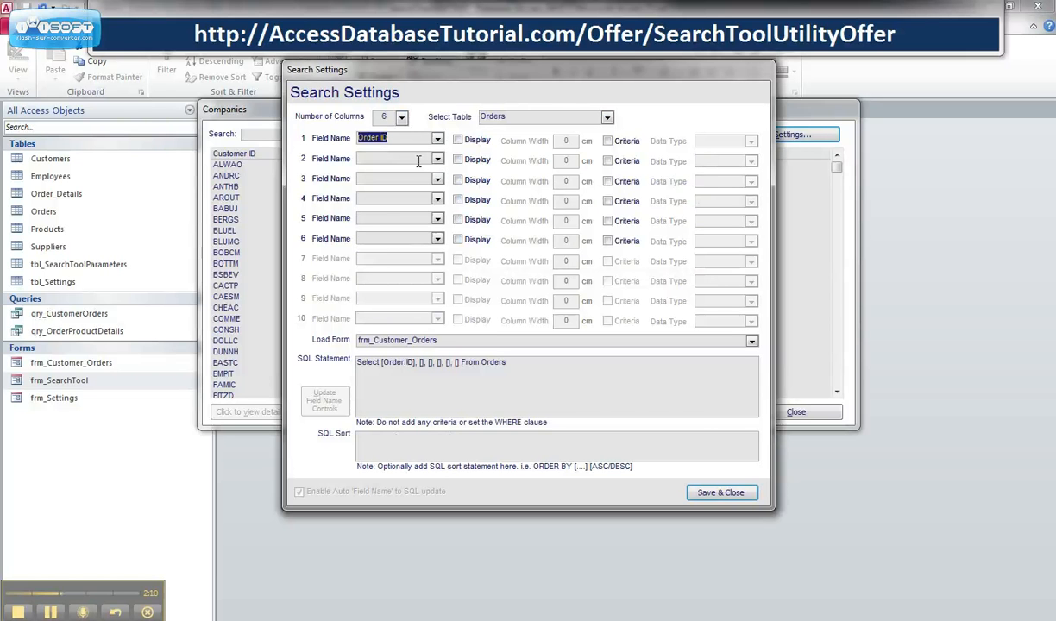
pyautogui.click(378, 158)
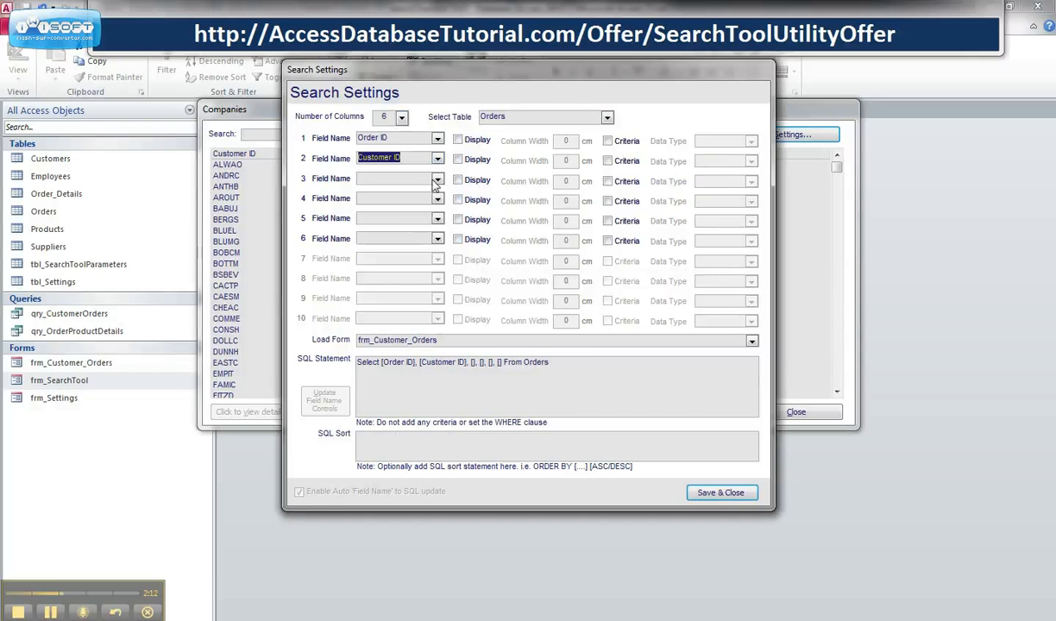
pyautogui.click(437, 178)
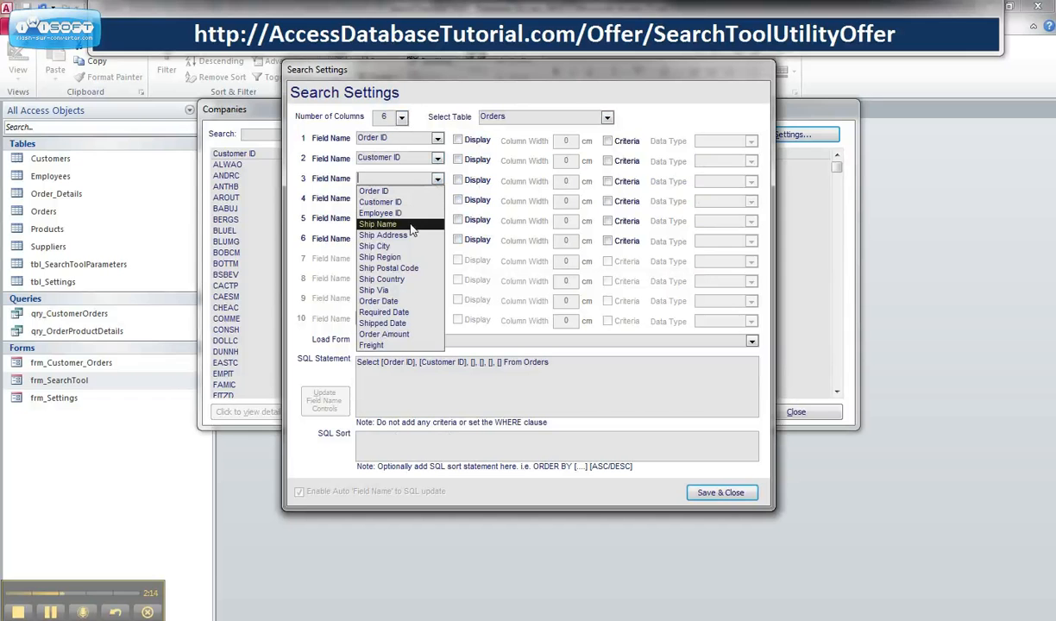
pyautogui.click(378, 300)
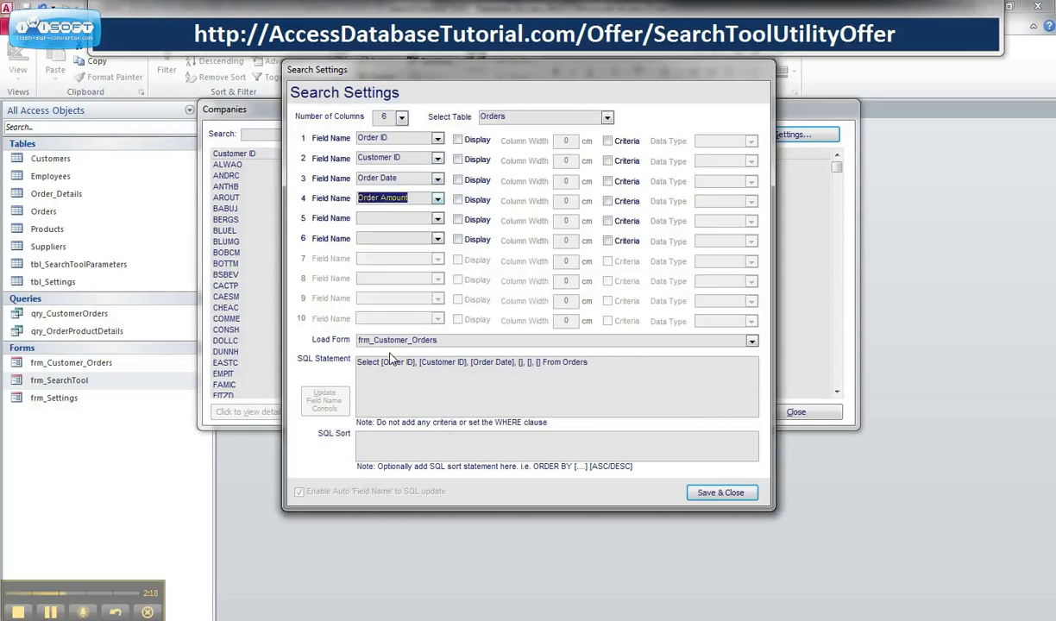
pyautogui.click(436, 218)
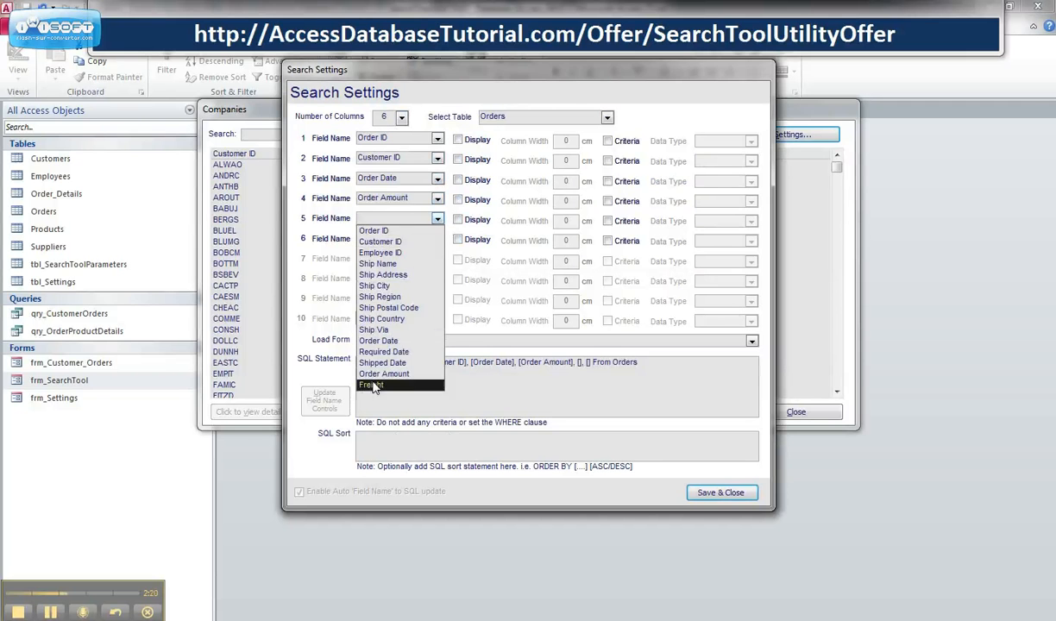
pyautogui.click(369, 387)
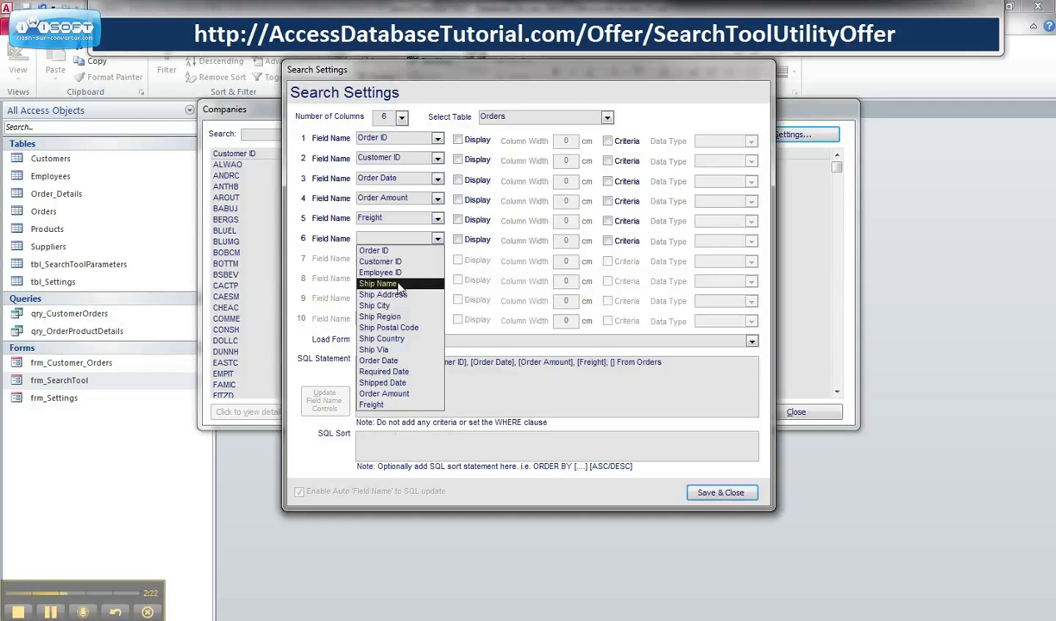
pyautogui.click(376, 284)
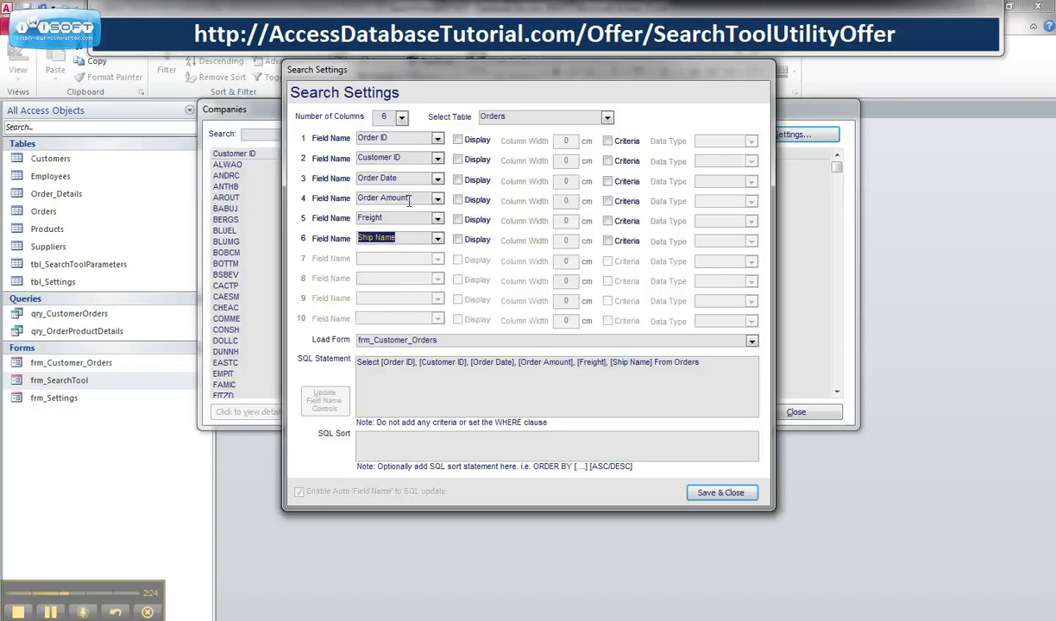
pyautogui.moveTo(349, 366)
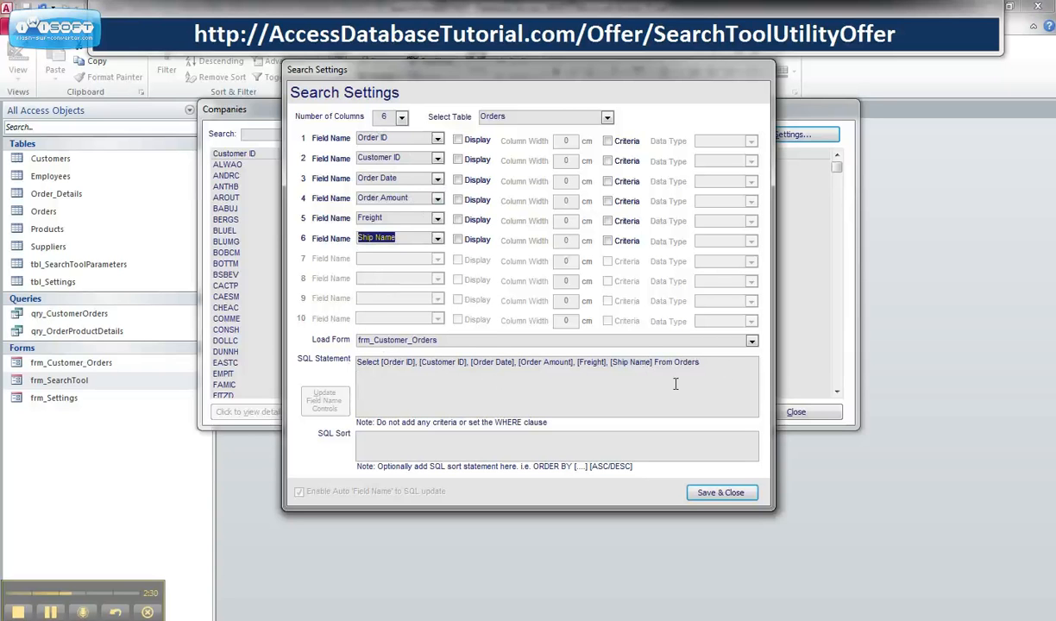
pyautogui.moveTo(424, 383)
pyautogui.write('3')
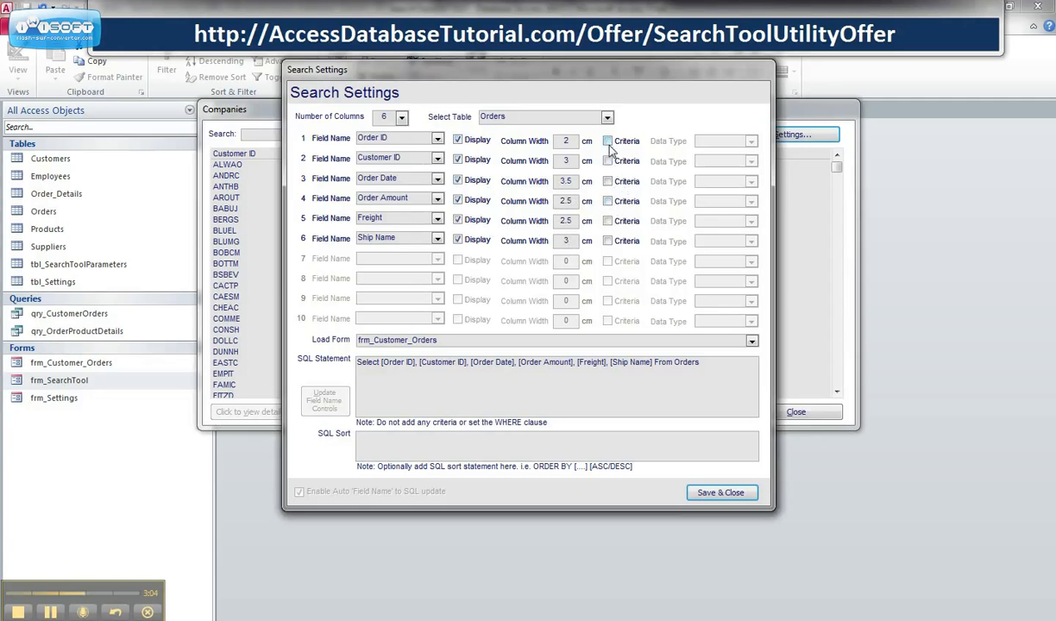
# Step: Make Customer ID (Text), Order Date (Date/Time) and Order Amount (Number) criteria, then Save & Close
pyautogui.click(608, 162)
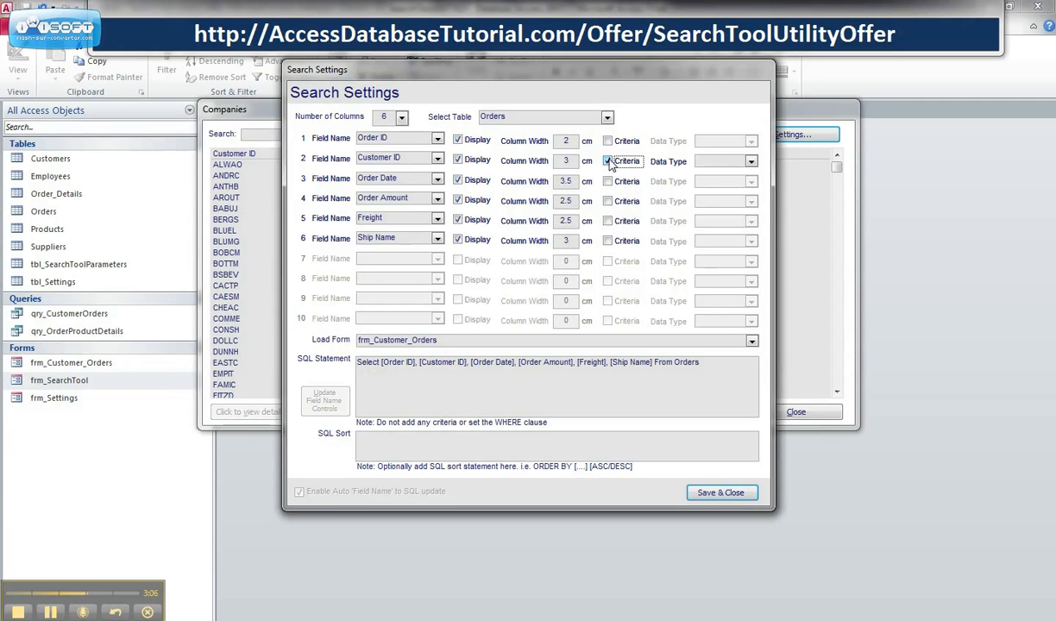
pyautogui.click(607, 181)
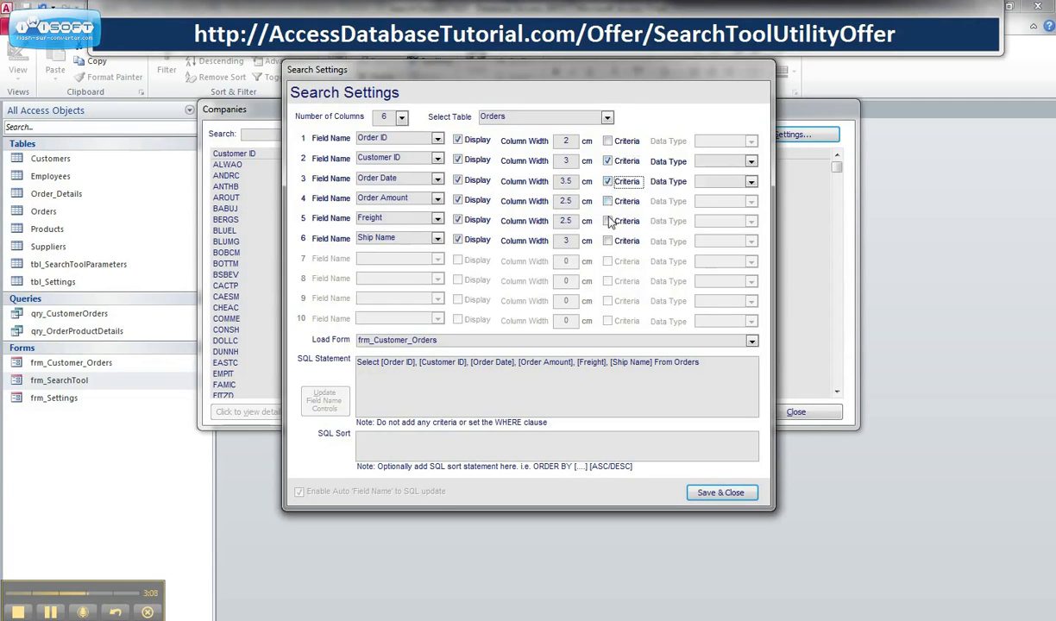
pyautogui.click(608, 201)
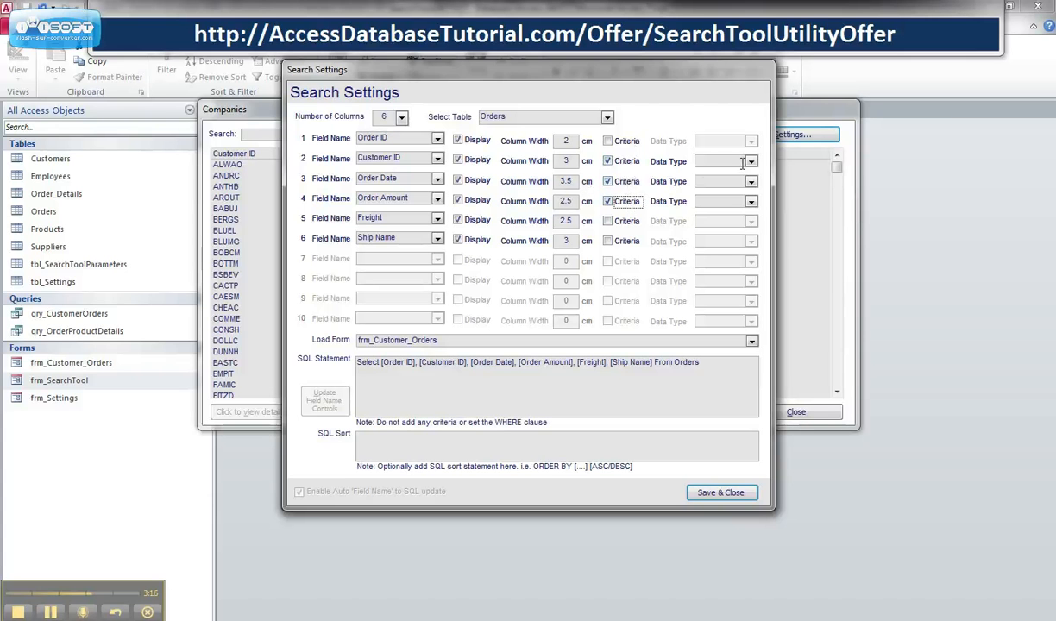
pyautogui.click(749, 160)
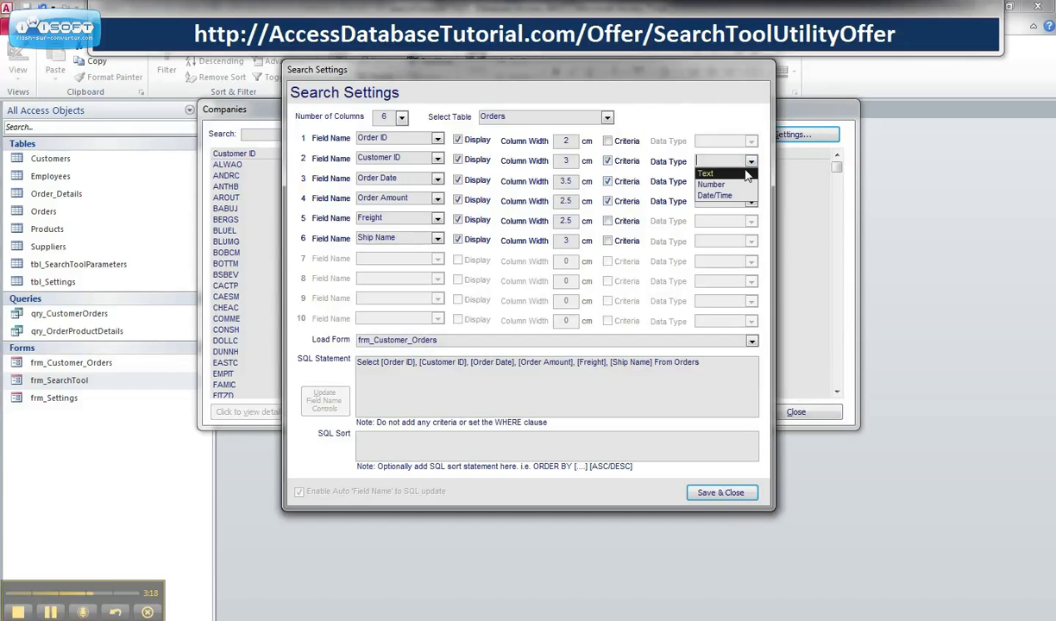
pyautogui.click(706, 172)
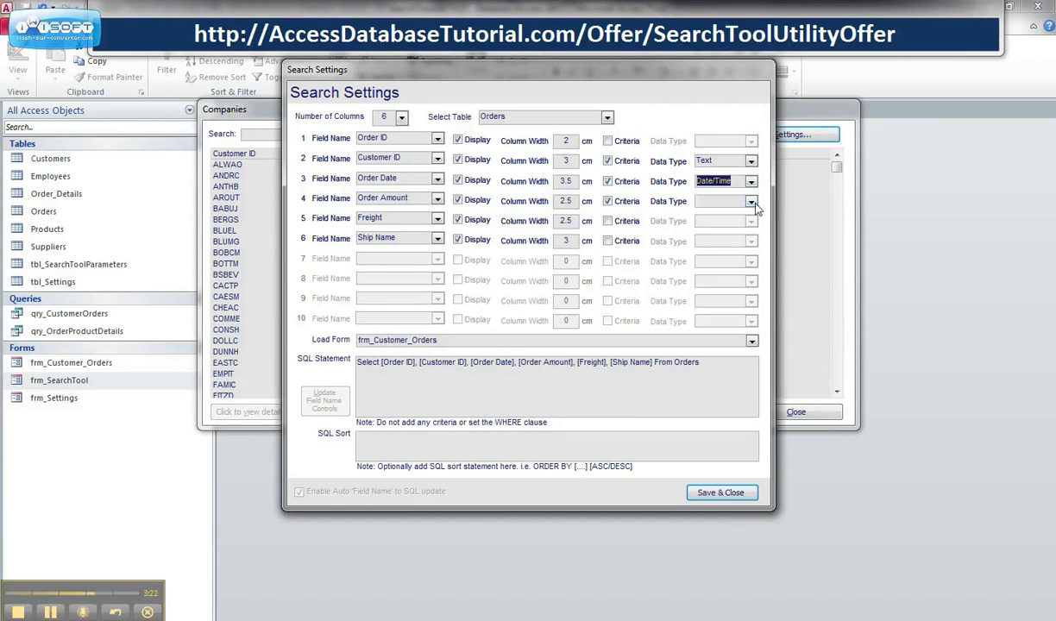
pyautogui.click(751, 200)
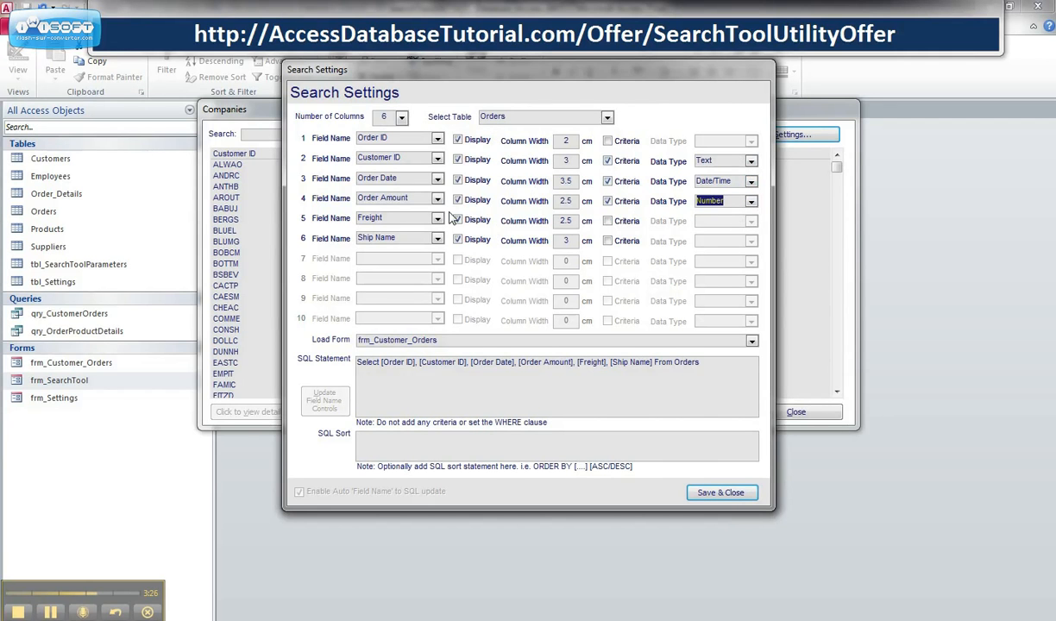
pyautogui.moveTo(713, 515)
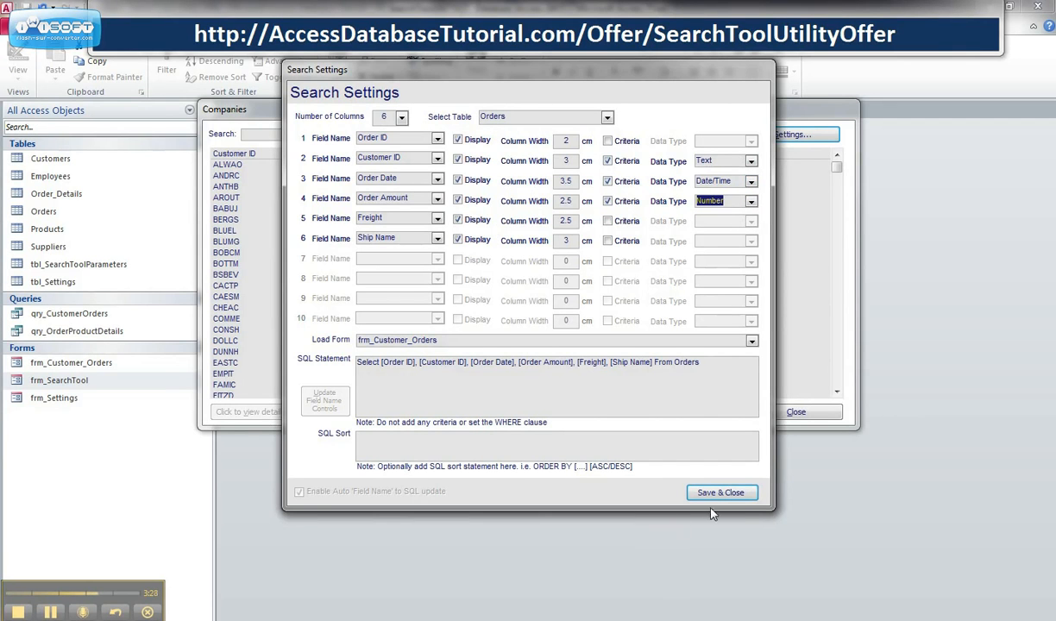
pyautogui.click(721, 493)
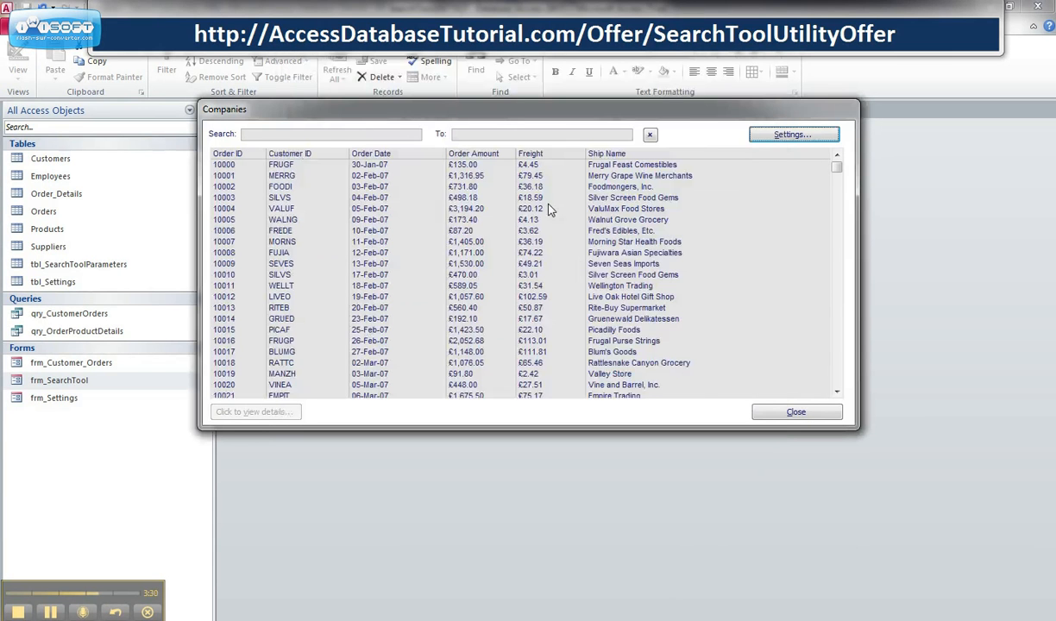
pyautogui.moveTo(262, 148)
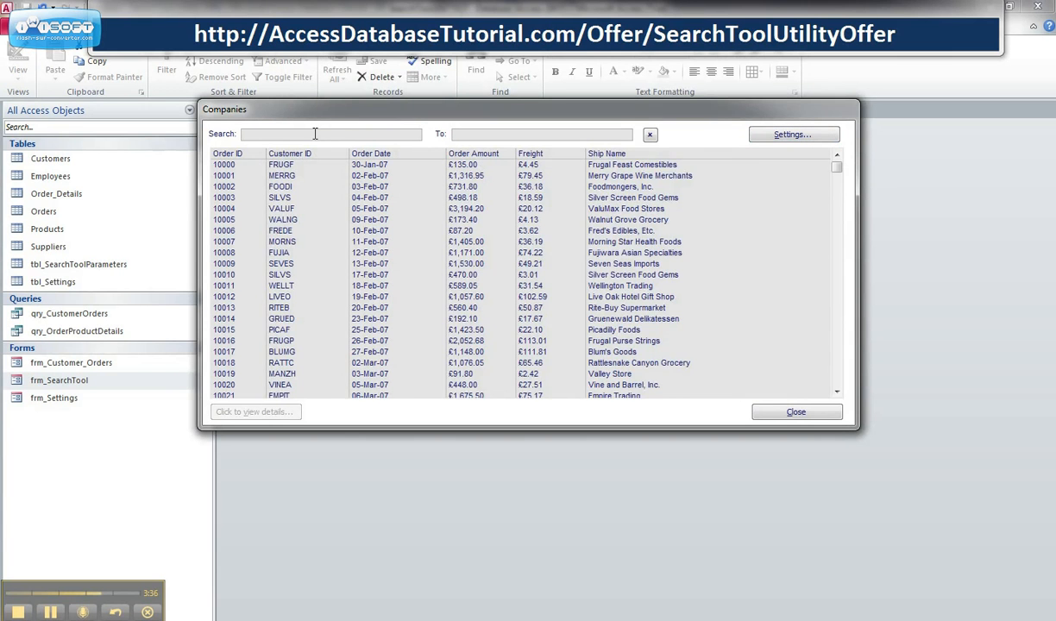
pyautogui.write('aw')
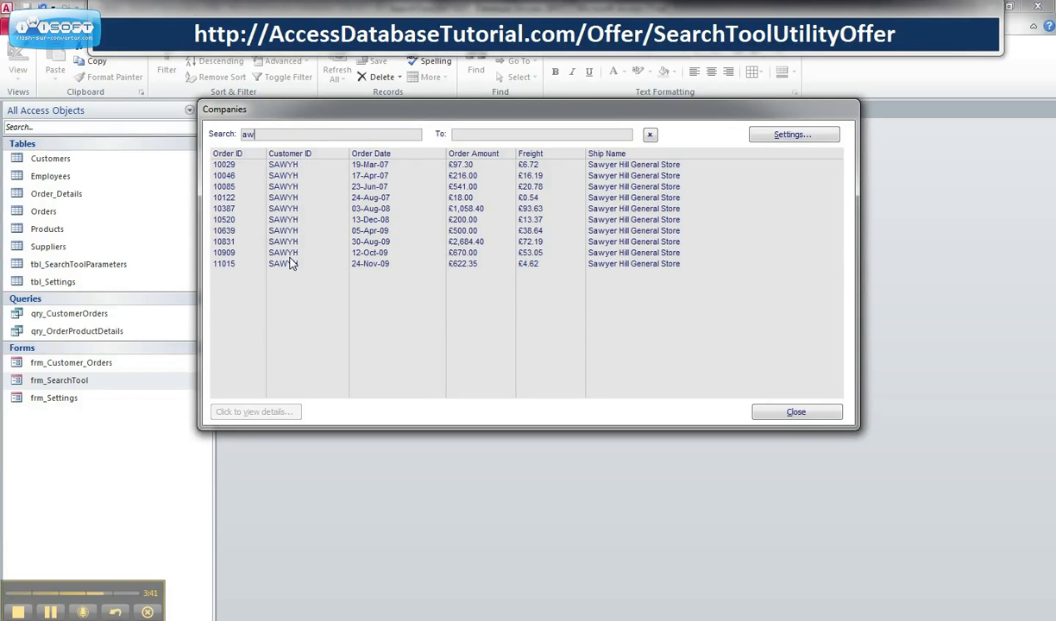
pyautogui.moveTo(635, 170)
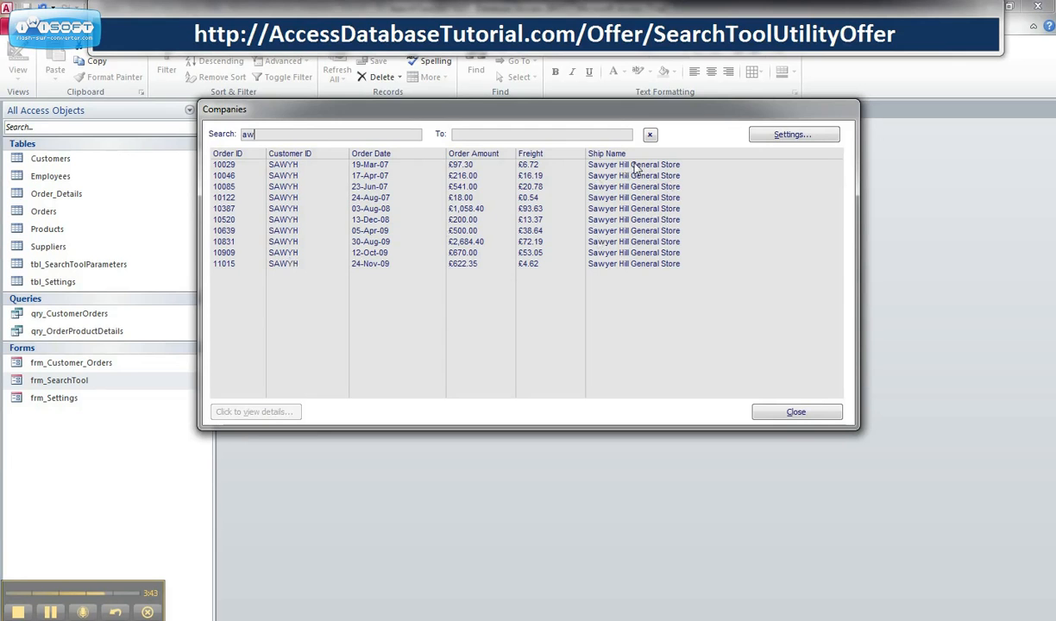
pyautogui.moveTo(304, 210)
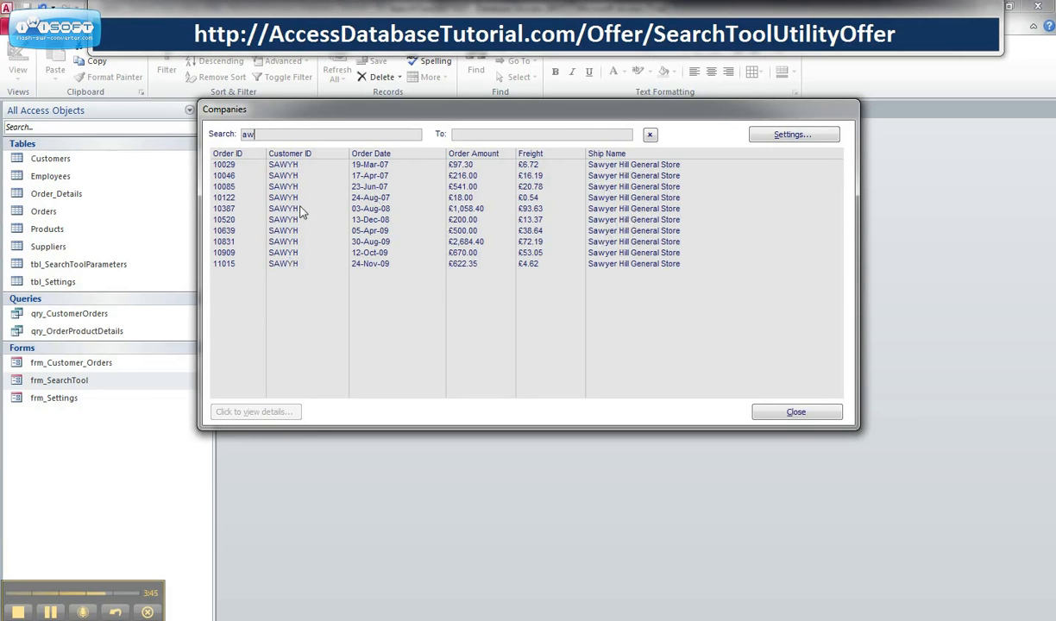
pyautogui.moveTo(487, 166)
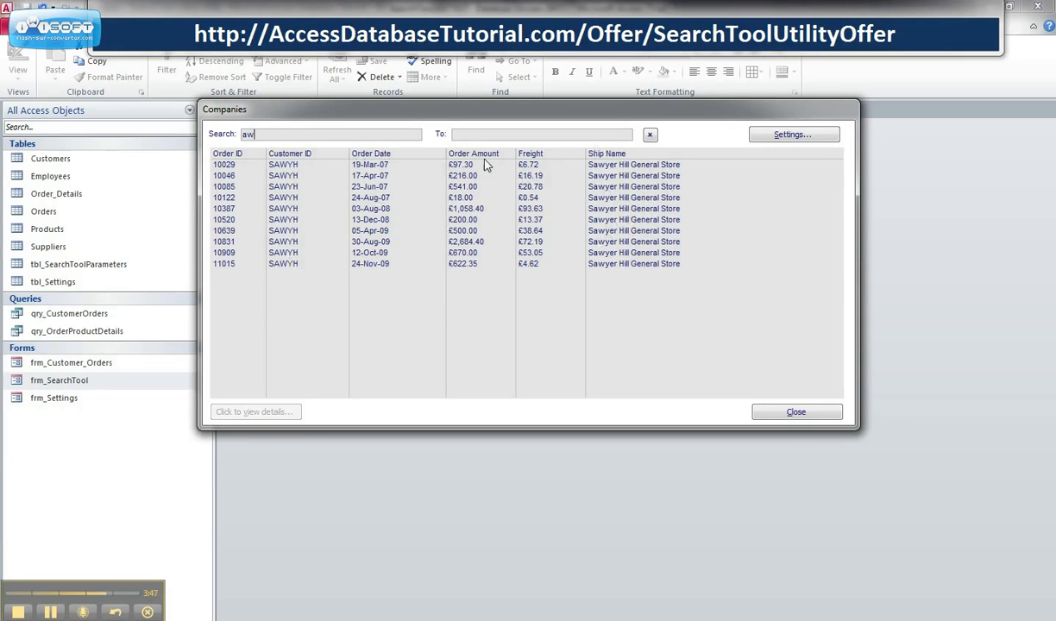
pyautogui.press('Backspace')
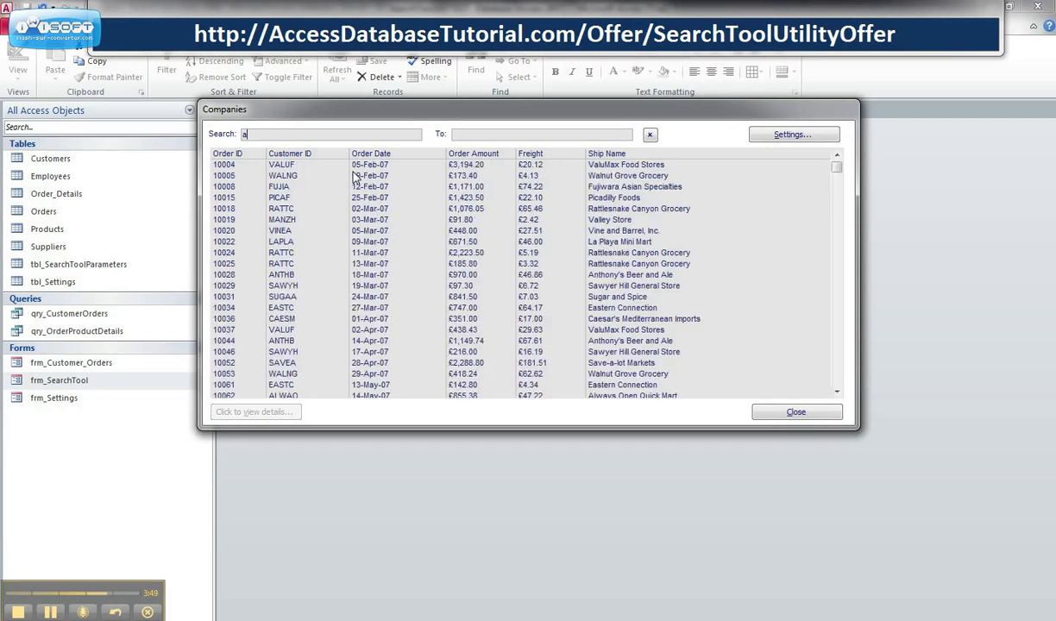
pyautogui.write('100')
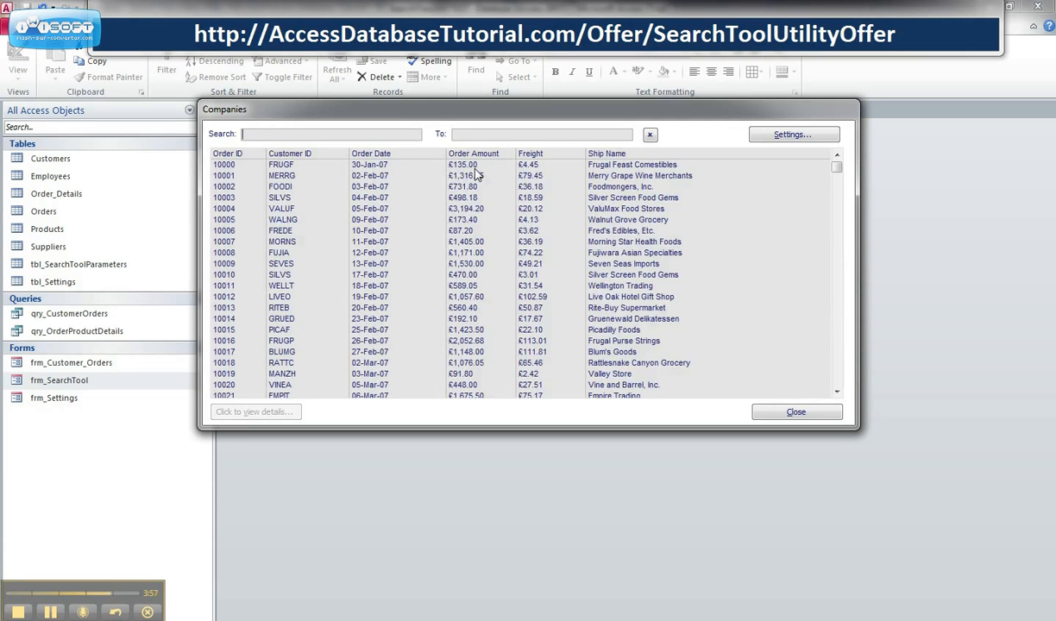
# Step: Enter an Order Amount range from 135 to 150 to list only matching orders
pyautogui.write('135')
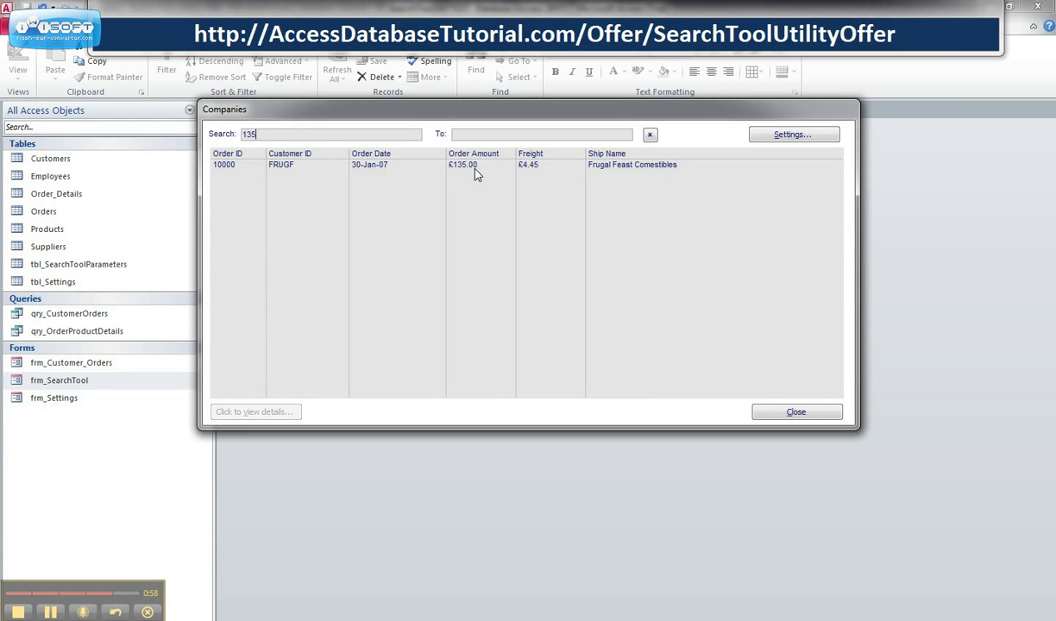
pyautogui.moveTo(378, 176)
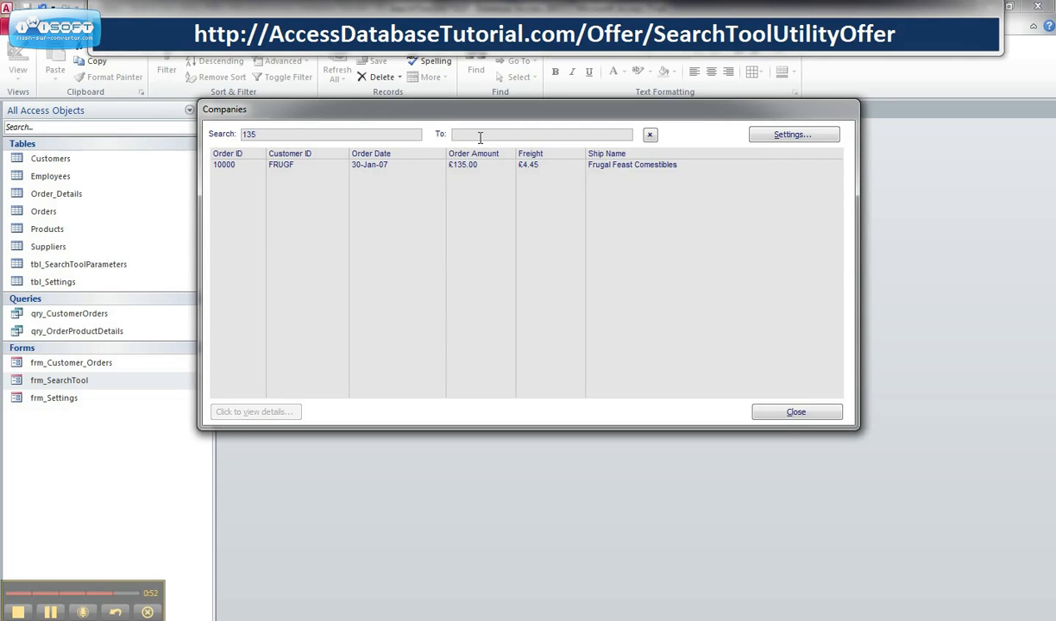
pyautogui.write('2')
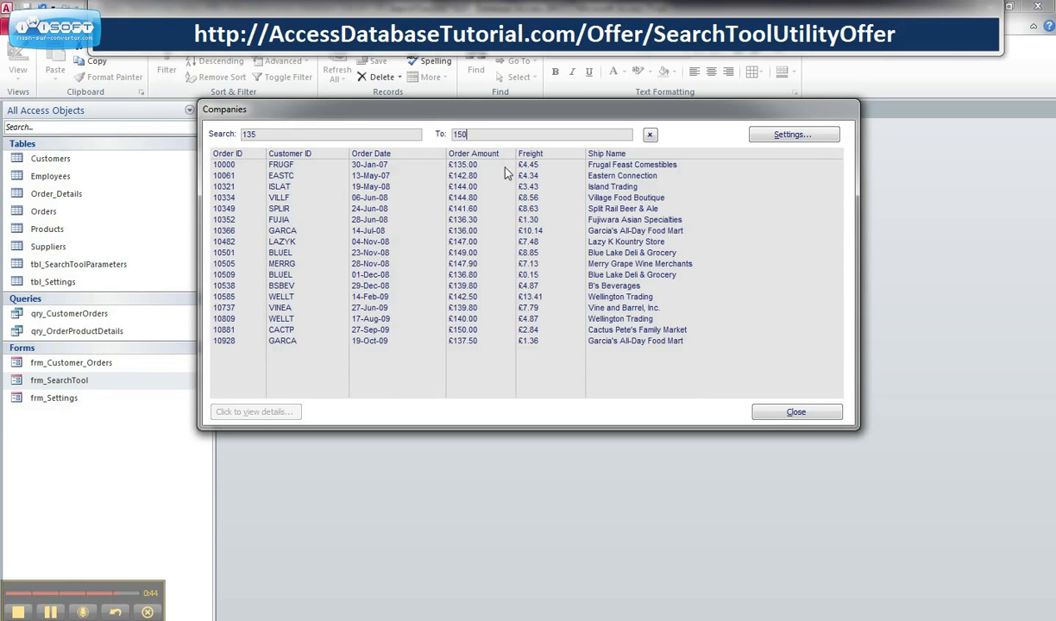
pyautogui.moveTo(431, 263)
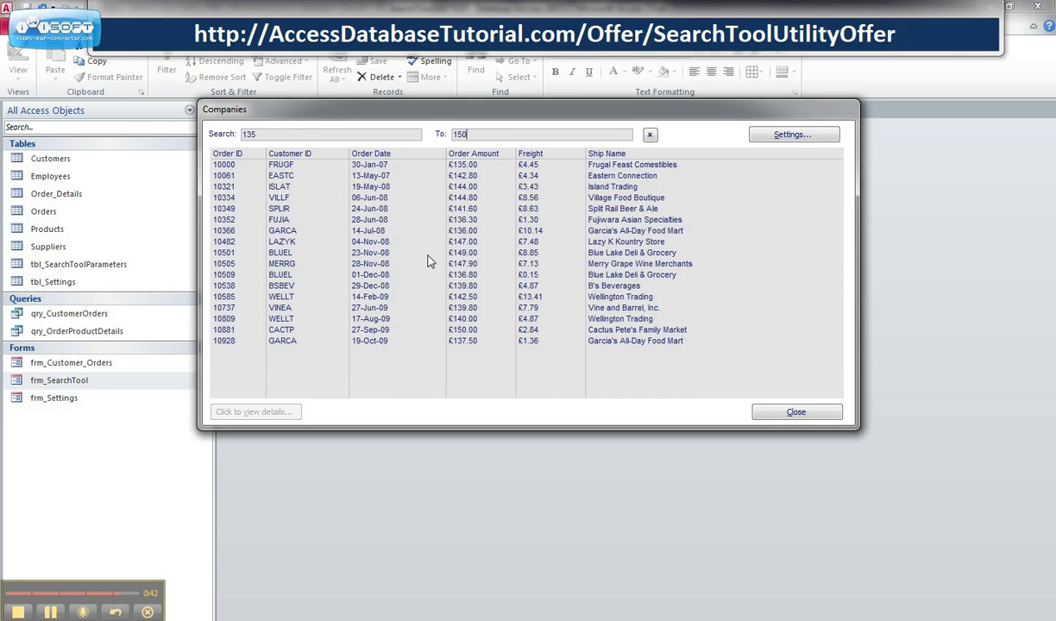